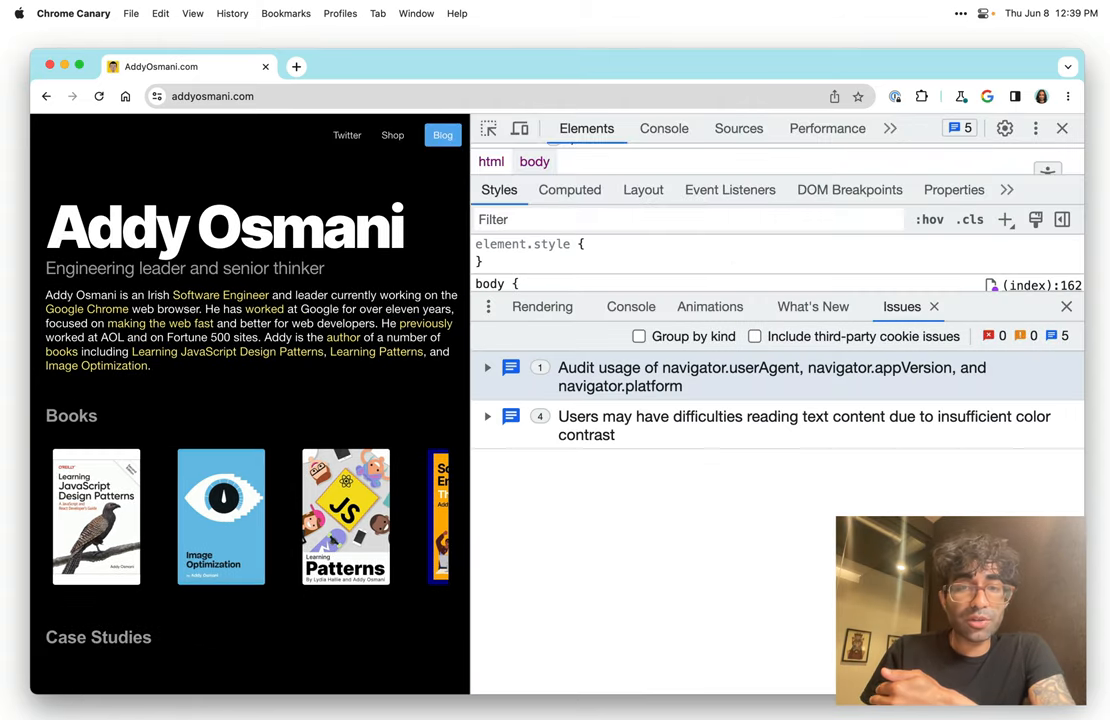
mouse_move(935, 377)
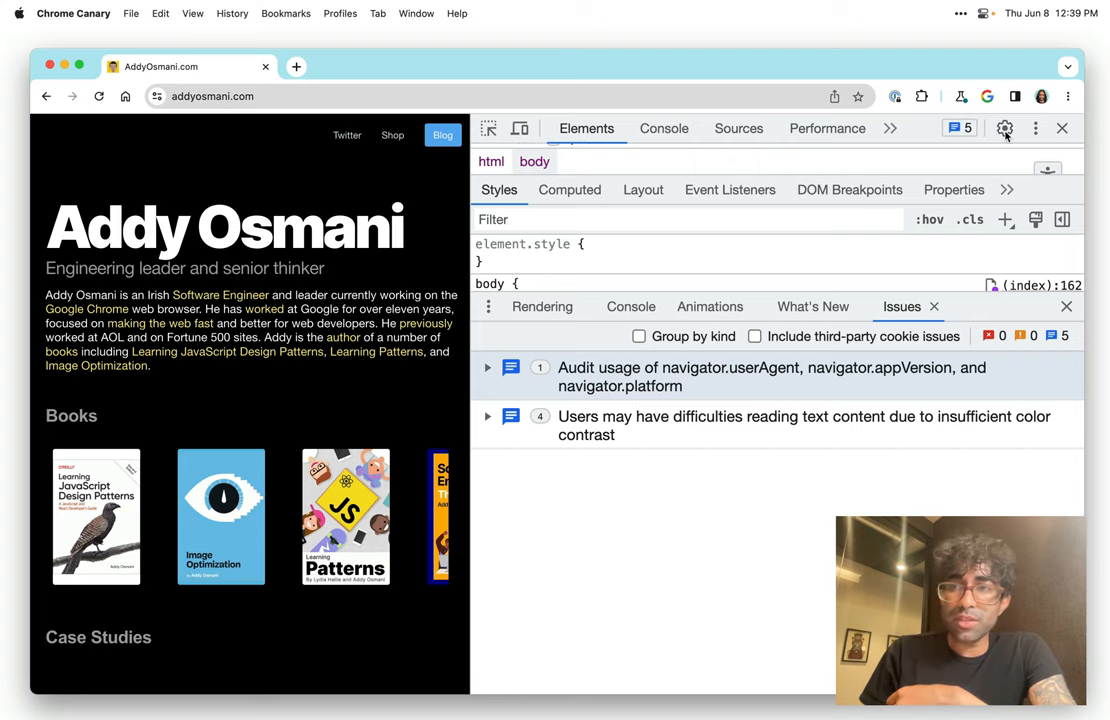
Open the DevTools experiment settings and filter them for 'contrast'.
left_click(1005, 128)
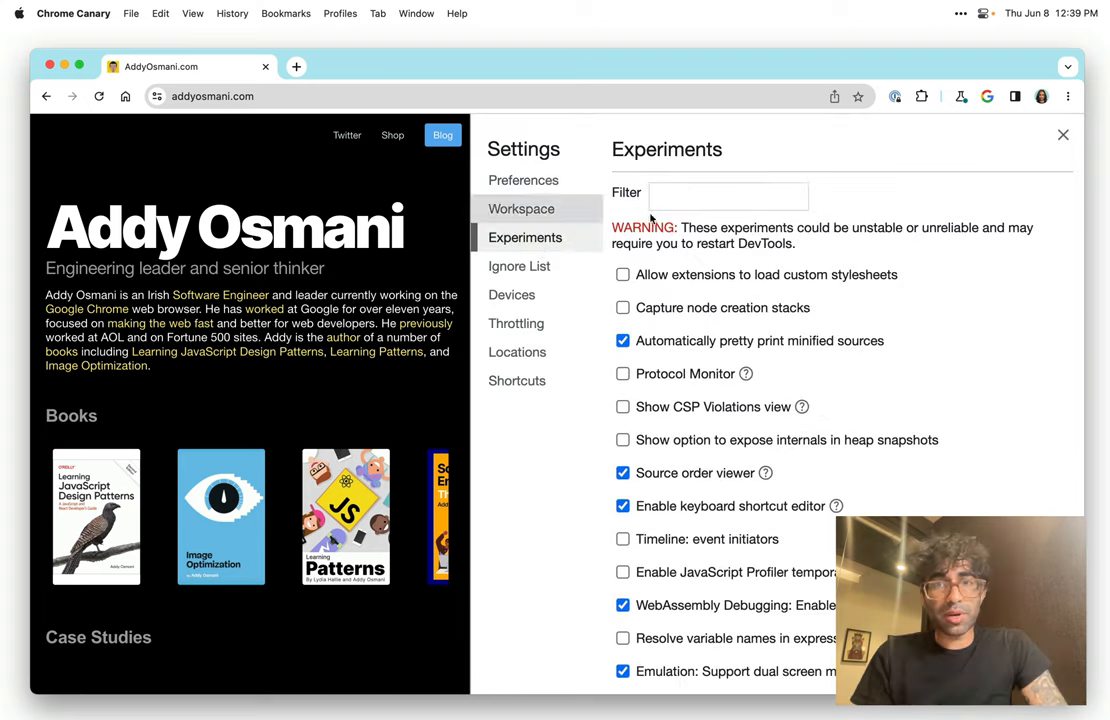
type("contrast")
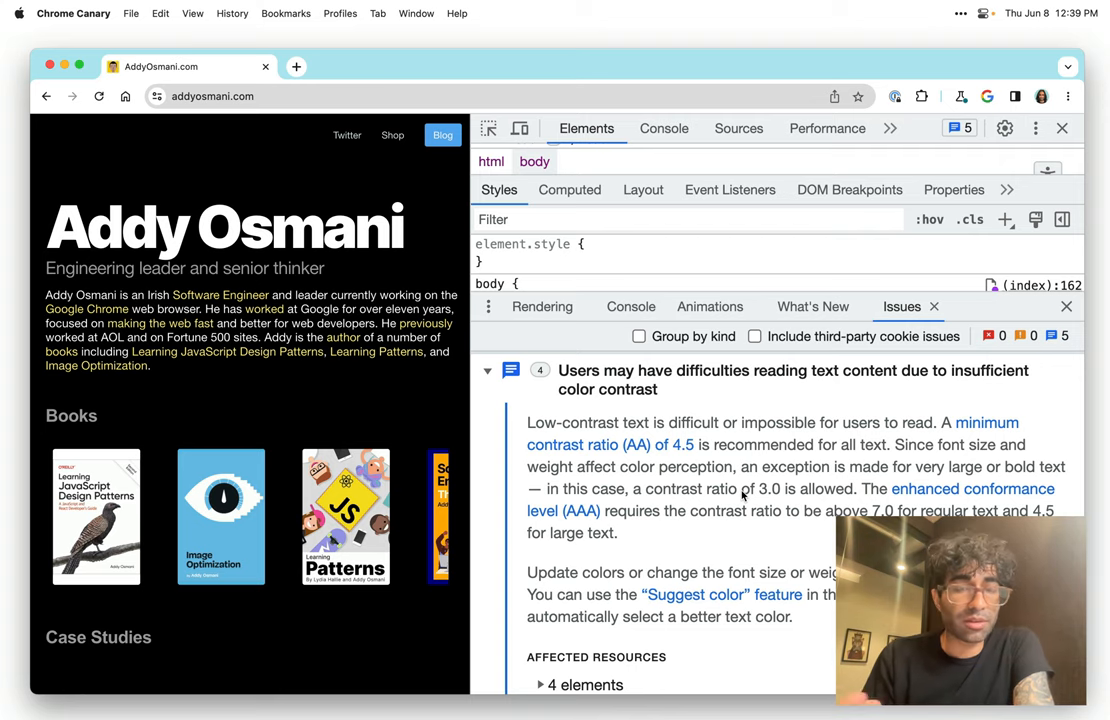
Scroll down to Affected Resources, where a.cta is flagged at 2.41 contrast.
scroll("down", 3)
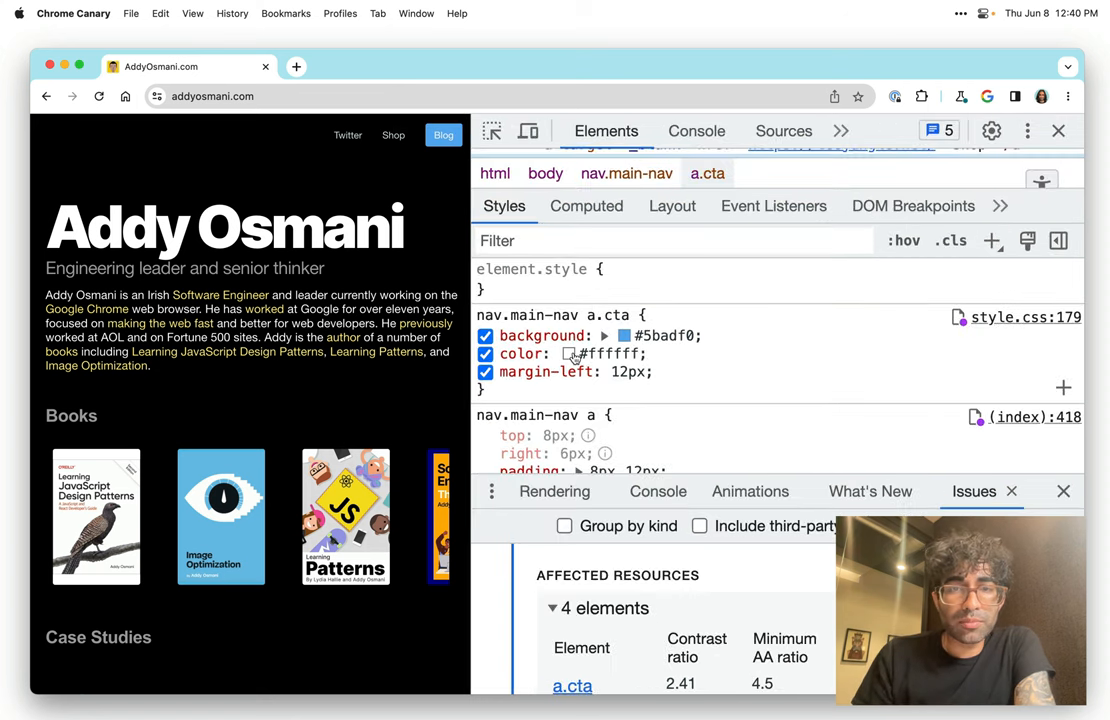
Pick a dark a.cta link text colour, fine-tuning it around the AA/AAA contrast lines.
left_click(571, 354)
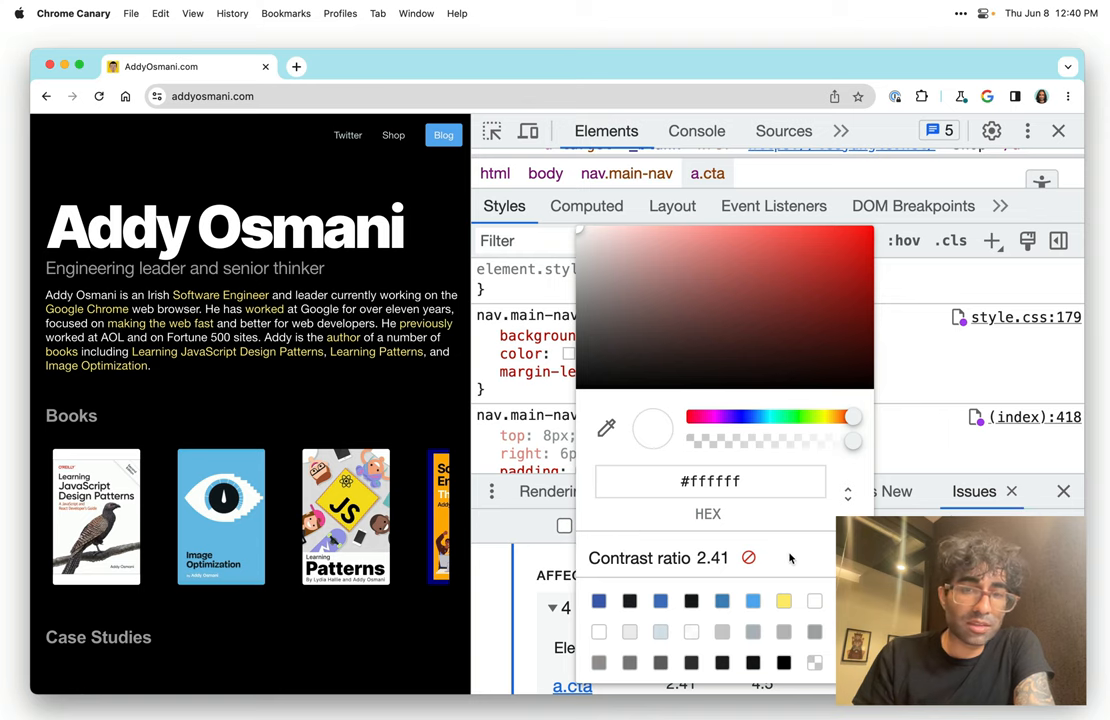
mouse_move(750, 565)
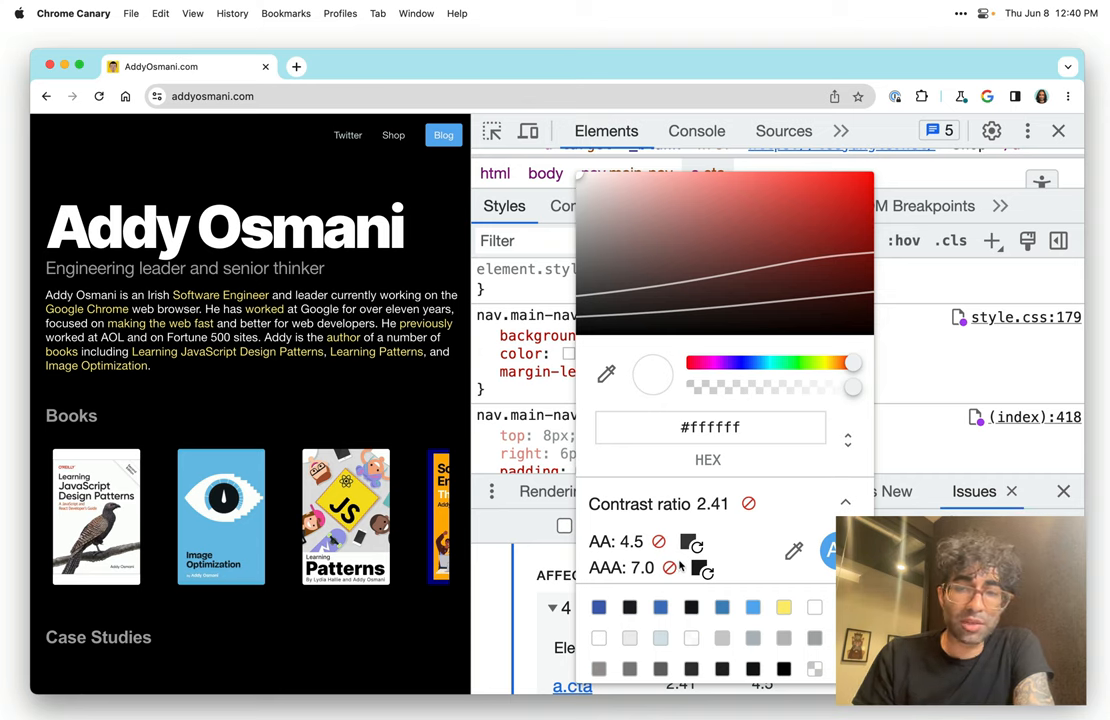
mouse_move(698, 592)
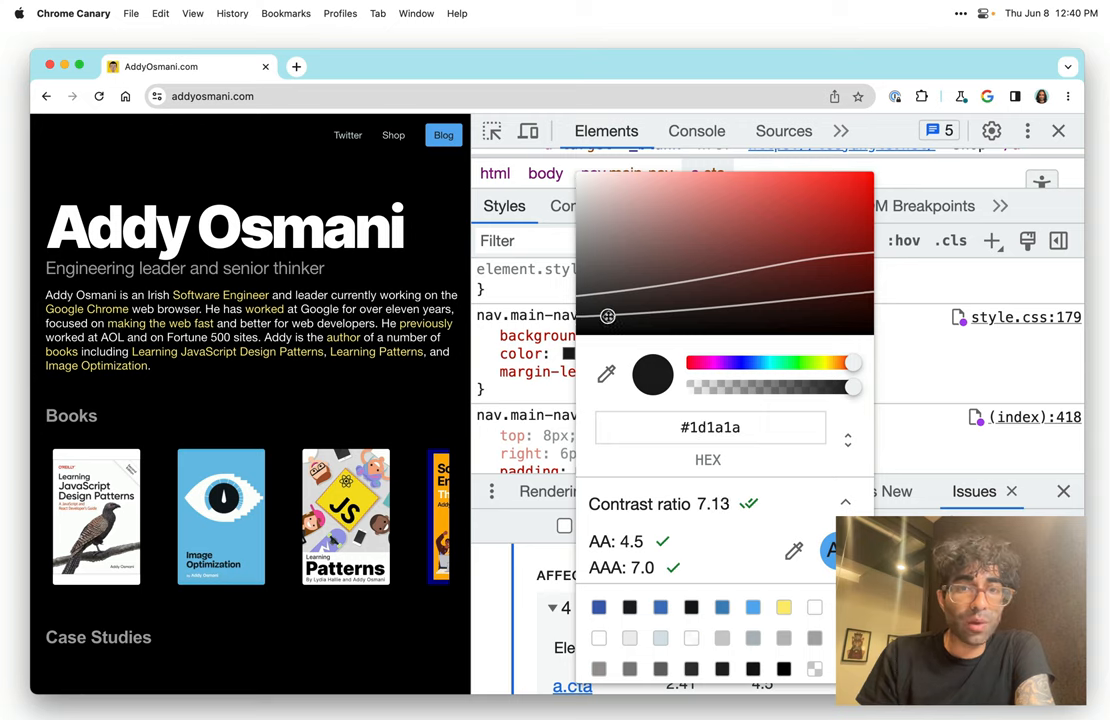
left_click_drag(608, 316, 686, 310)
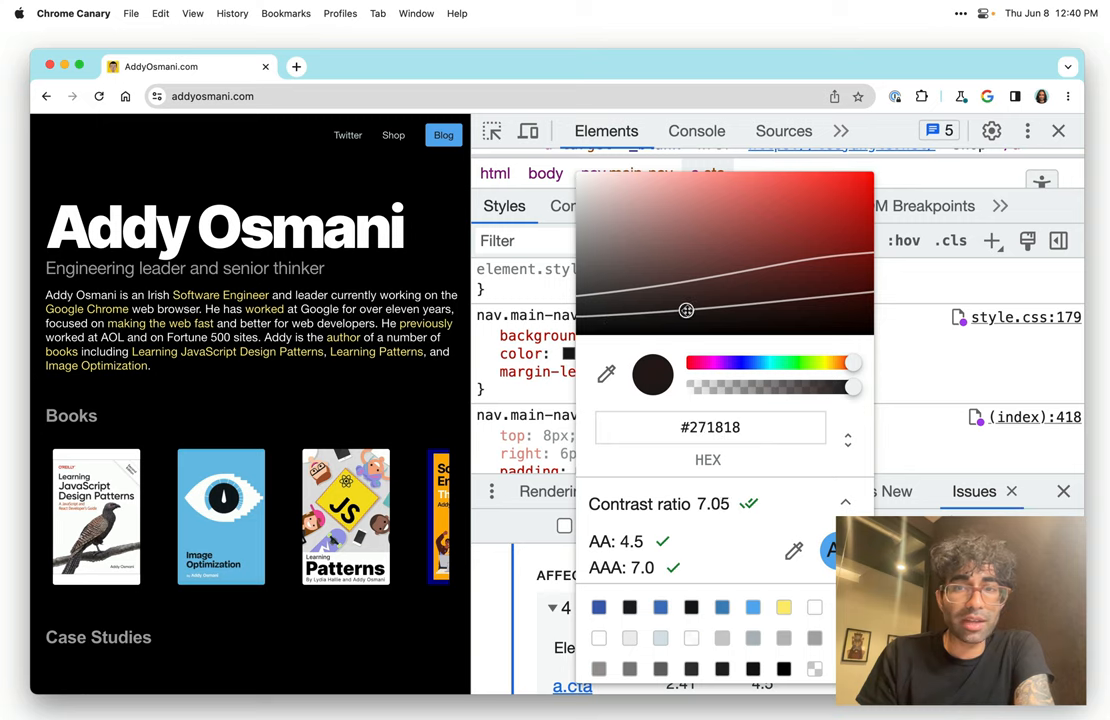
left_click_drag(686, 310, 670, 307)
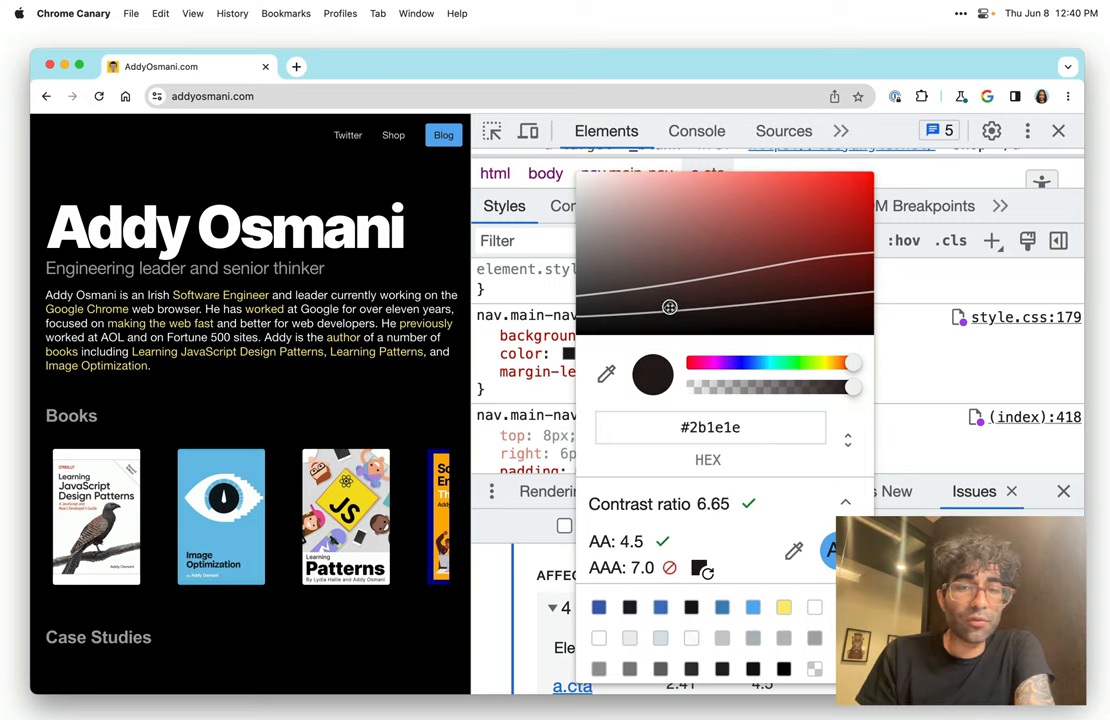
left_click_drag(669, 307, 669, 311)
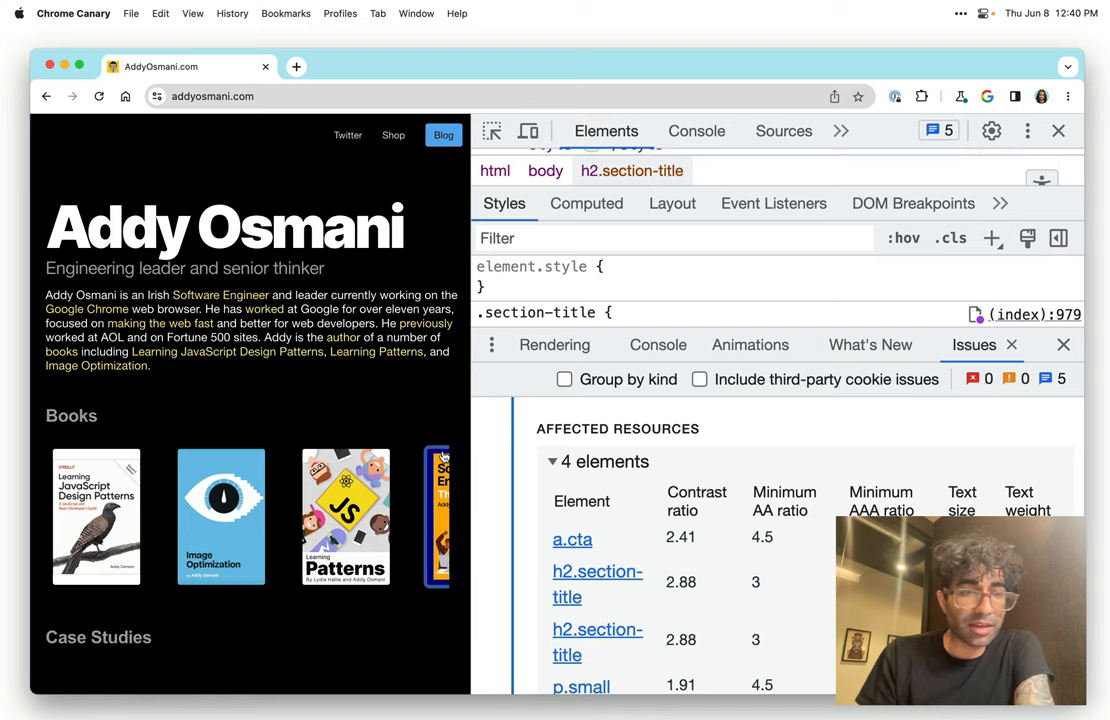
Scroll to the h2.section-title rule and darken its grey colour above 2.88 contrast.
scroll("down", 3)
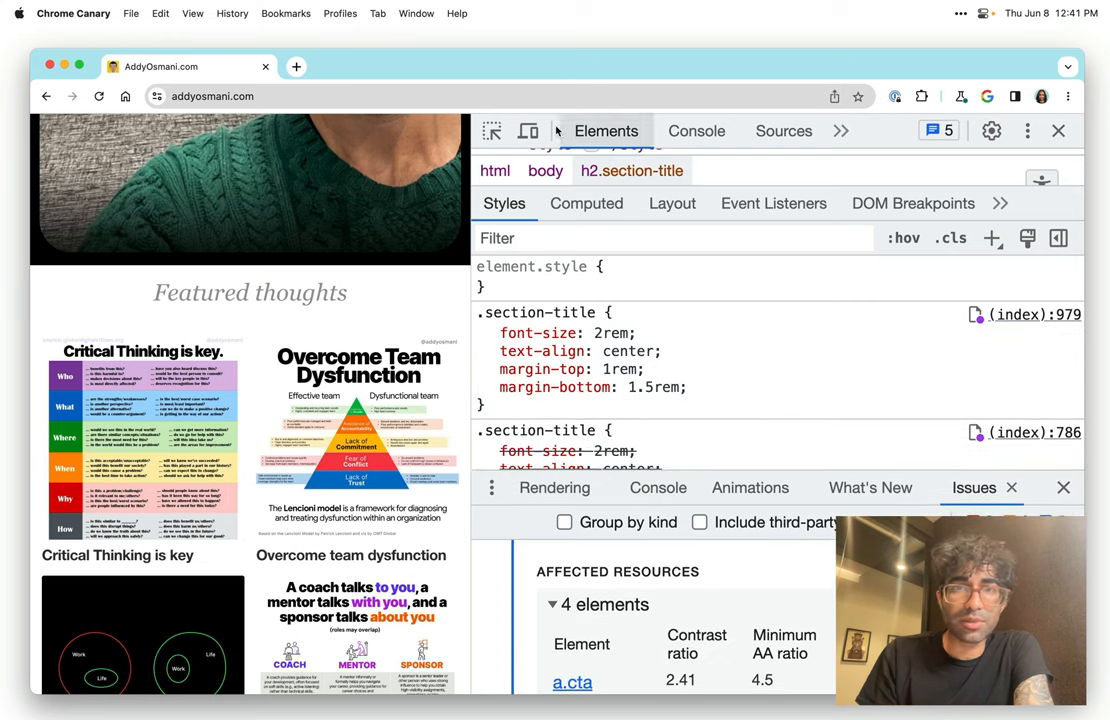
mouse_move(423, 258)
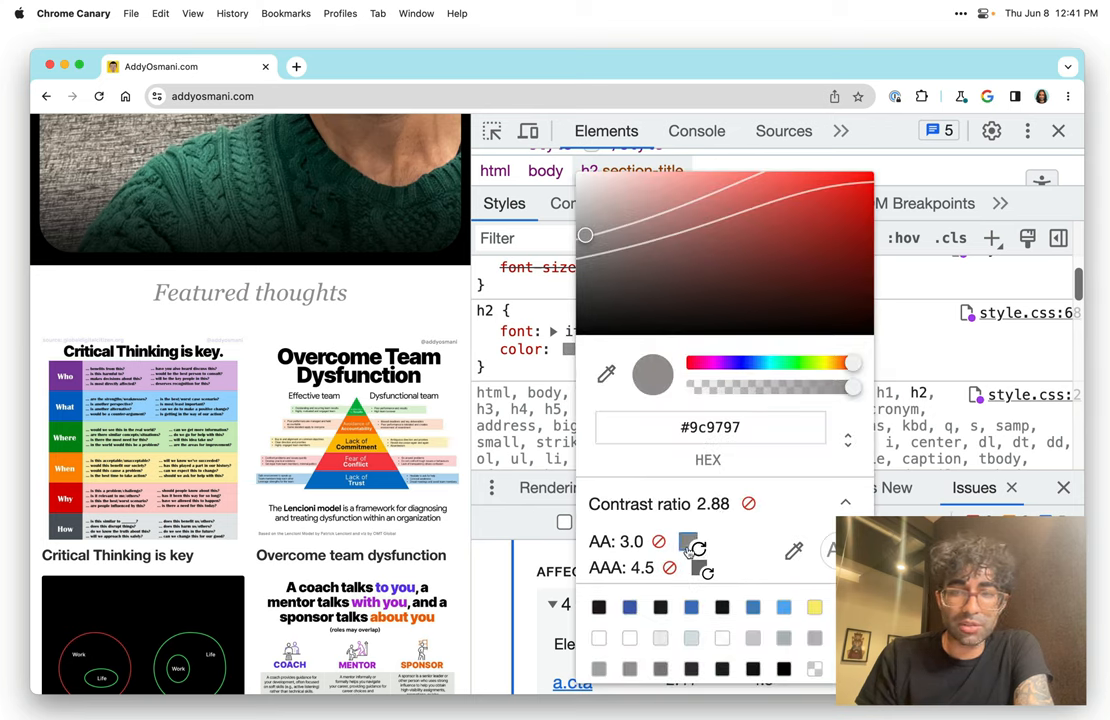
left_click_drag(585, 235, 585, 258)
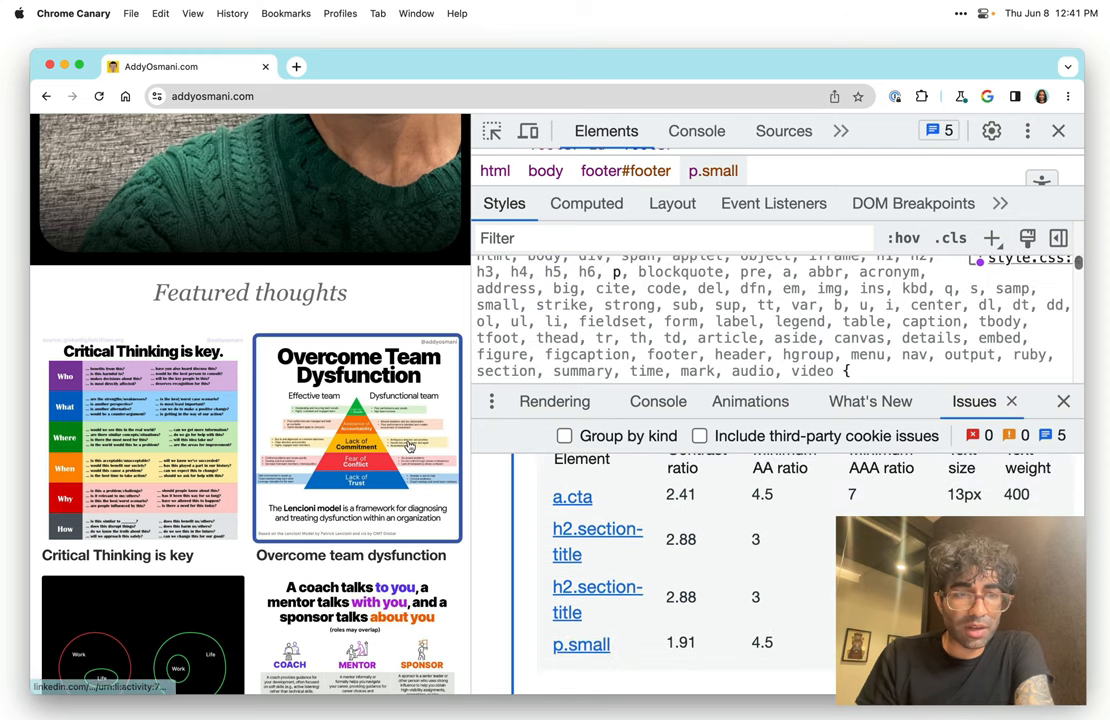
Scroll to the p.small colour rule and drag its shade down to #5d5757 (contrast 7.09).
scroll("down", 3)
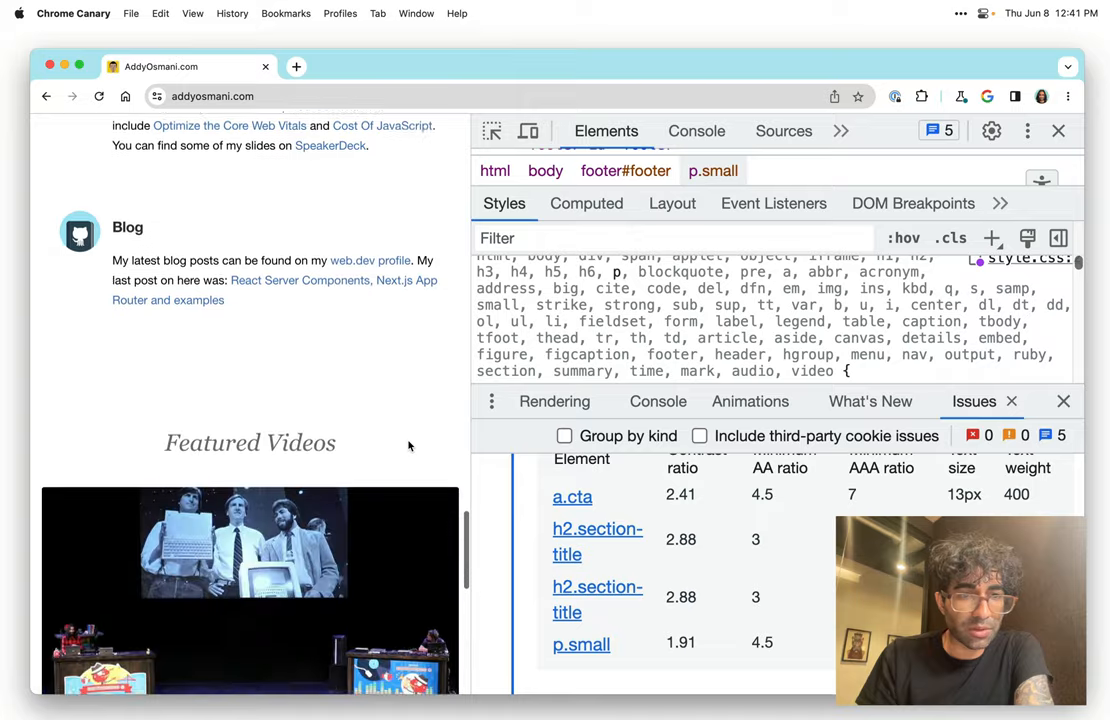
scroll("down", 3)
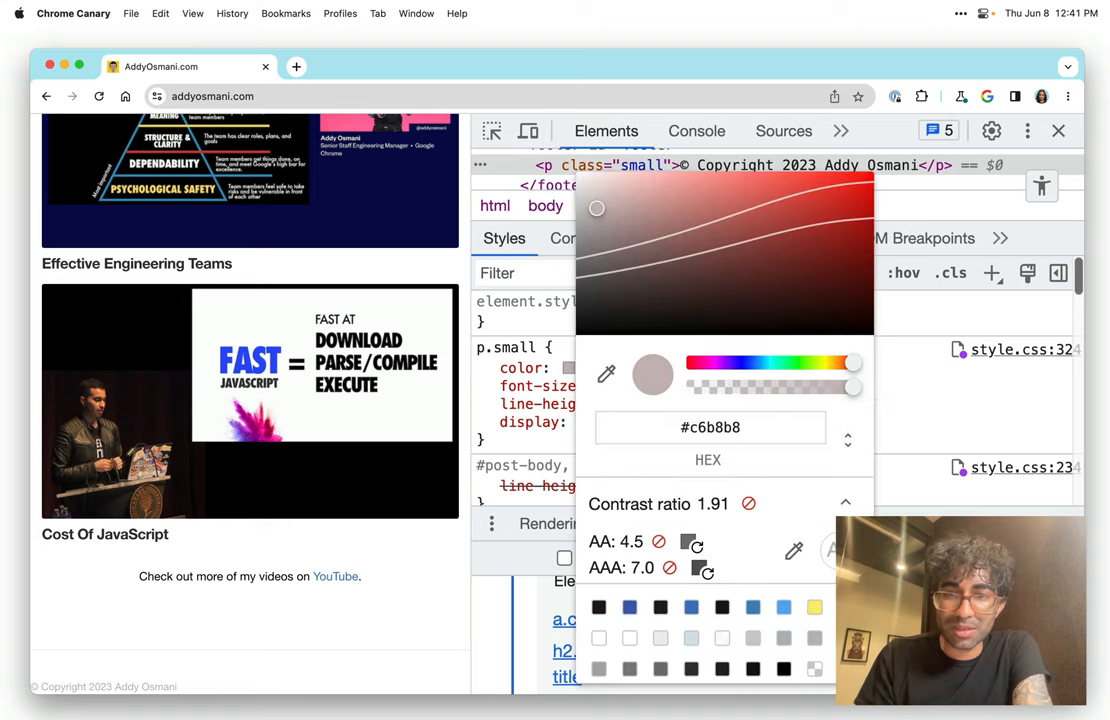
left_click_drag(597, 208, 597, 275)
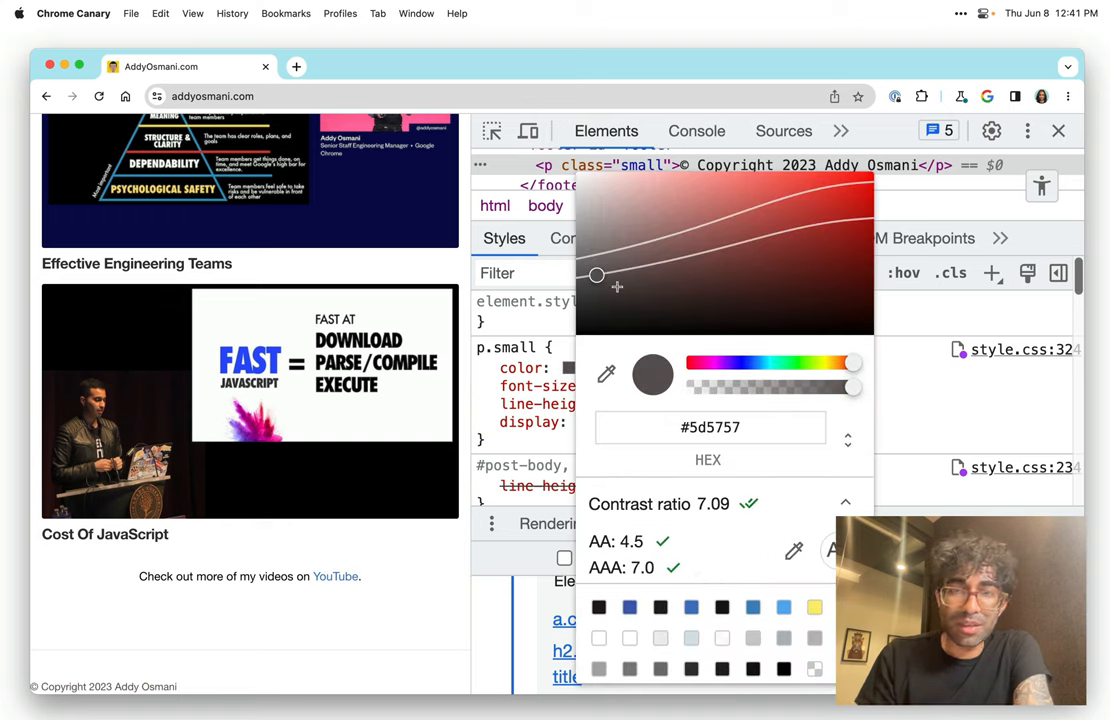
left_click_drag(597, 274, 591, 286)
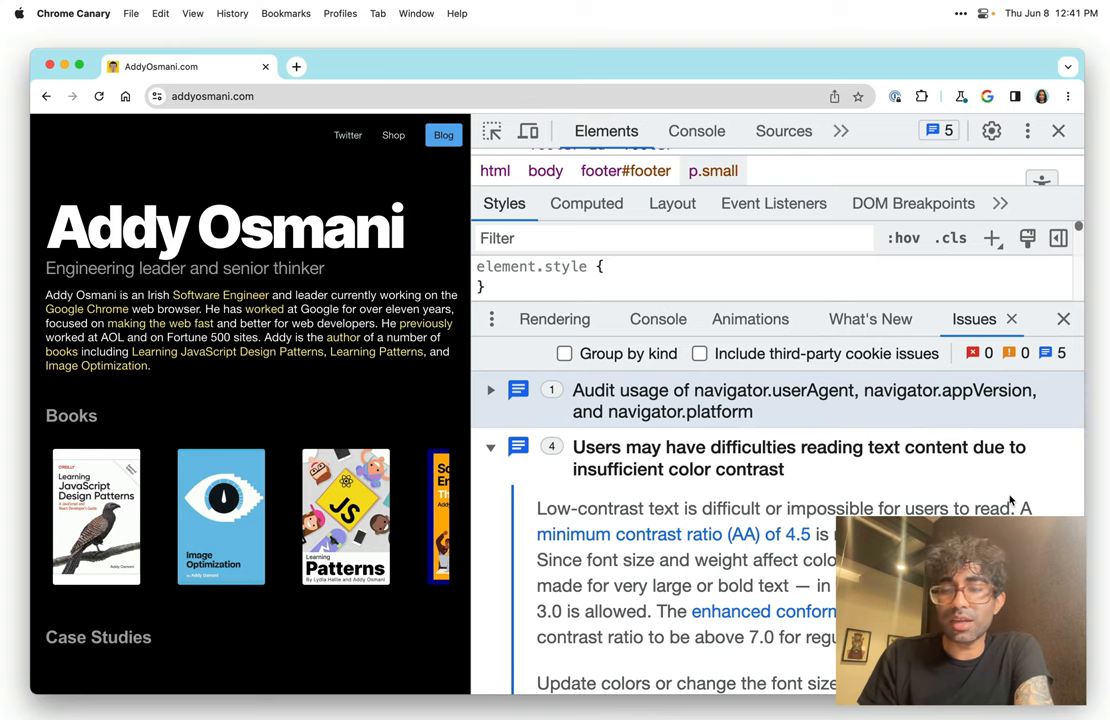
mouse_move(1080, 330)
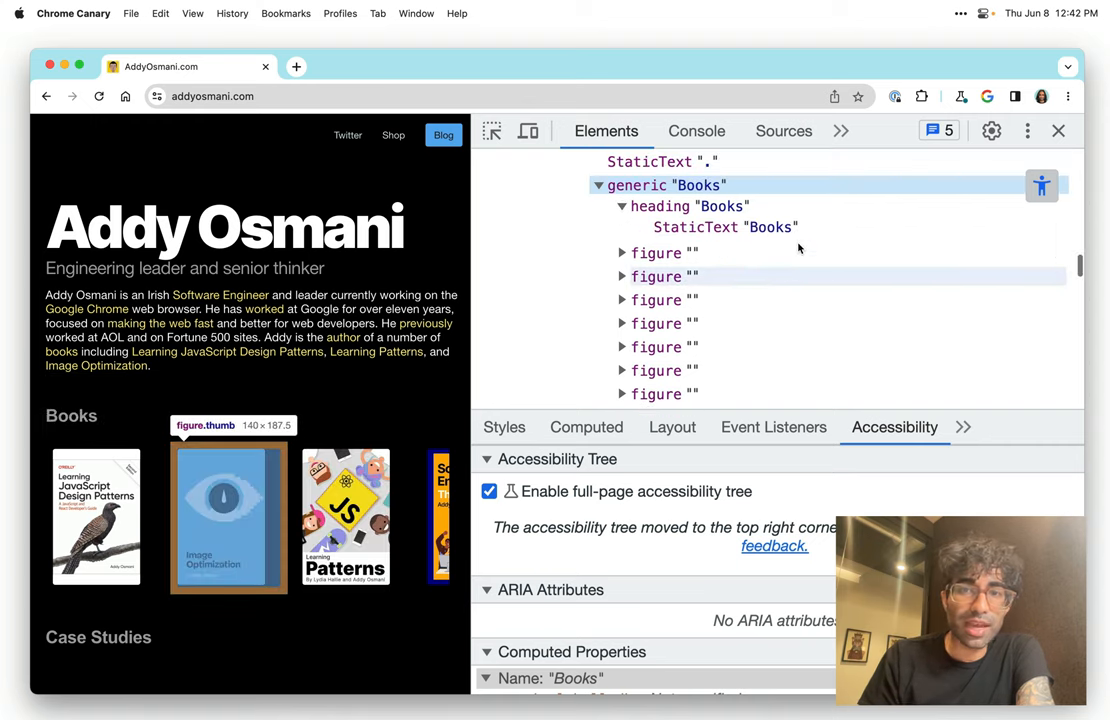
Scroll the accessibility tree and select a Books section node to view its computed role and name.
scroll("down", 3)
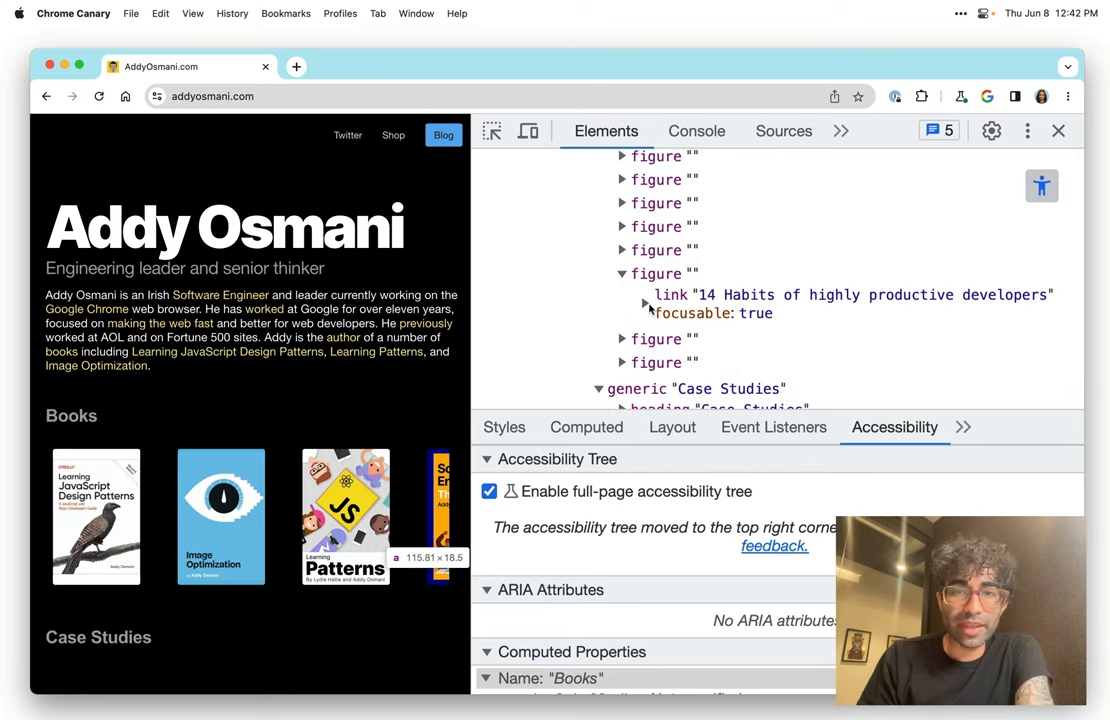
left_click(645, 303)
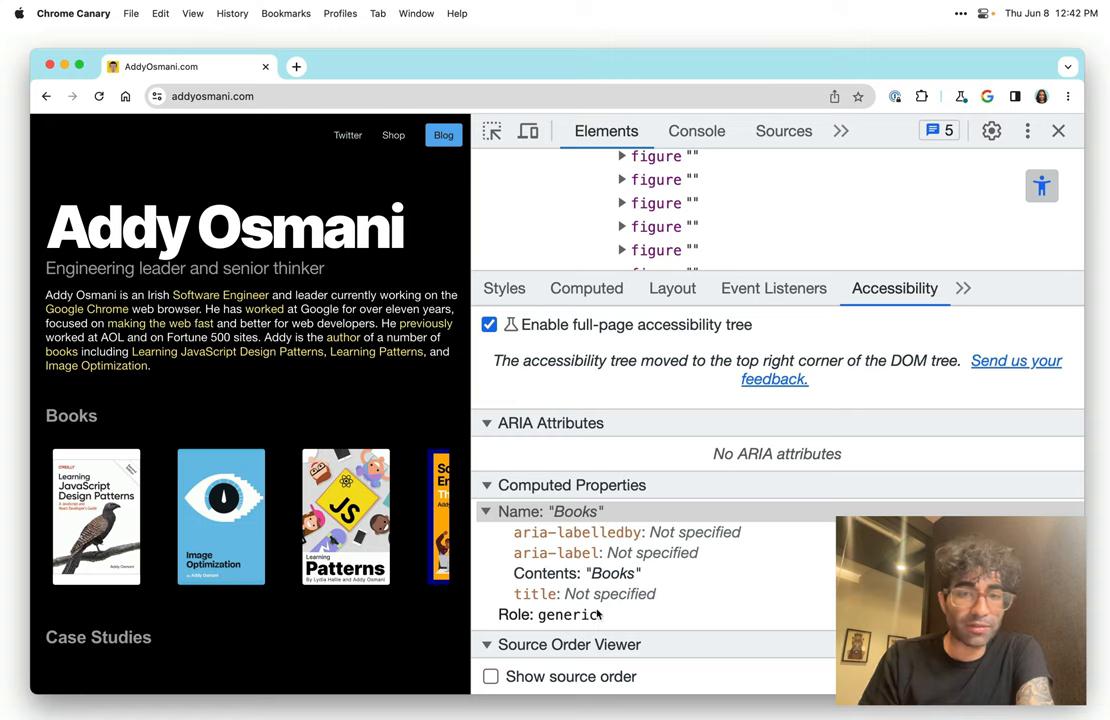
mouse_move(535, 673)
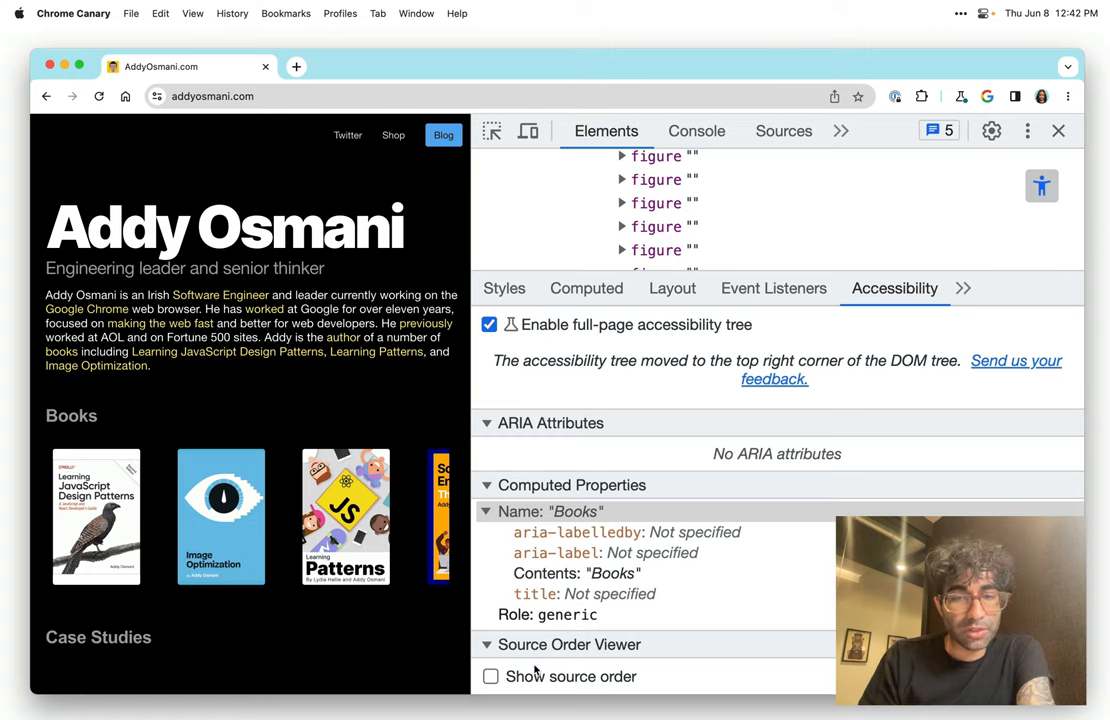
Turn on 'Show source order' so the Books covers are numbered 1 through 5.
left_click(492, 676)
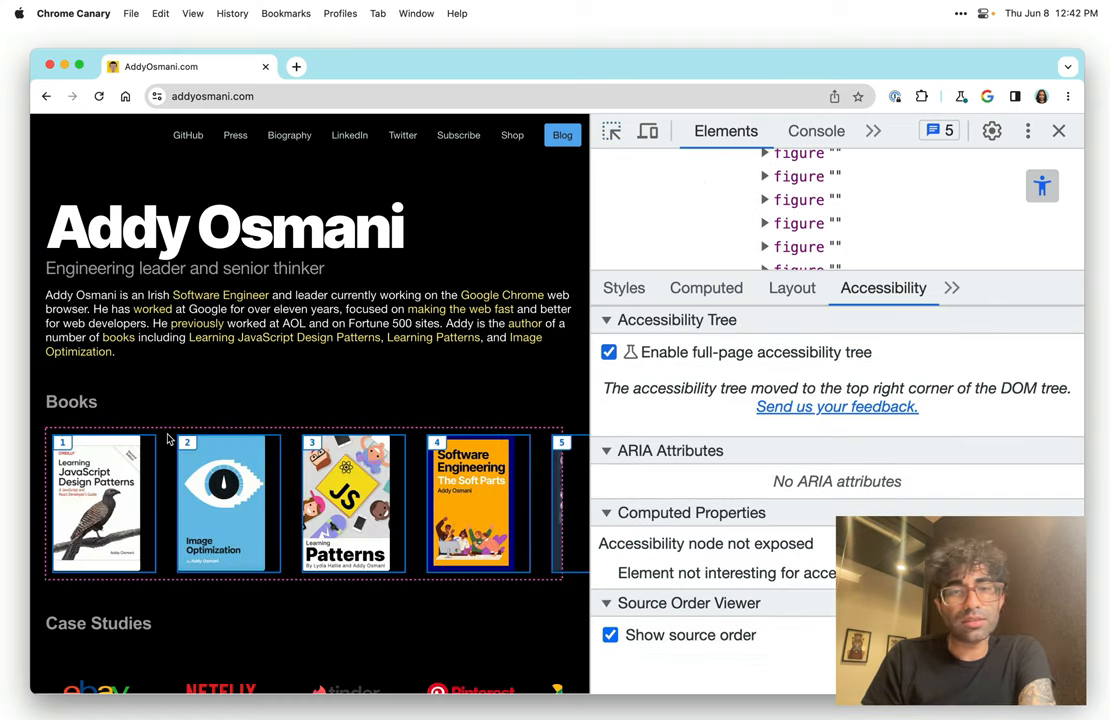
mouse_move(460, 515)
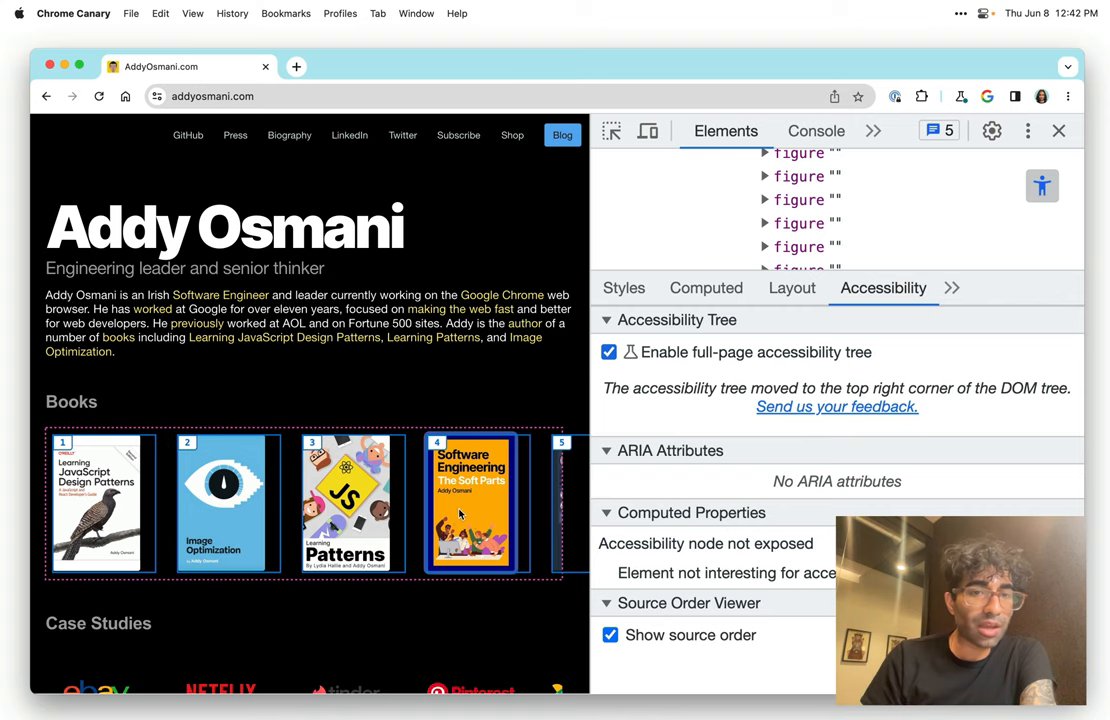
mouse_move(532, 589)
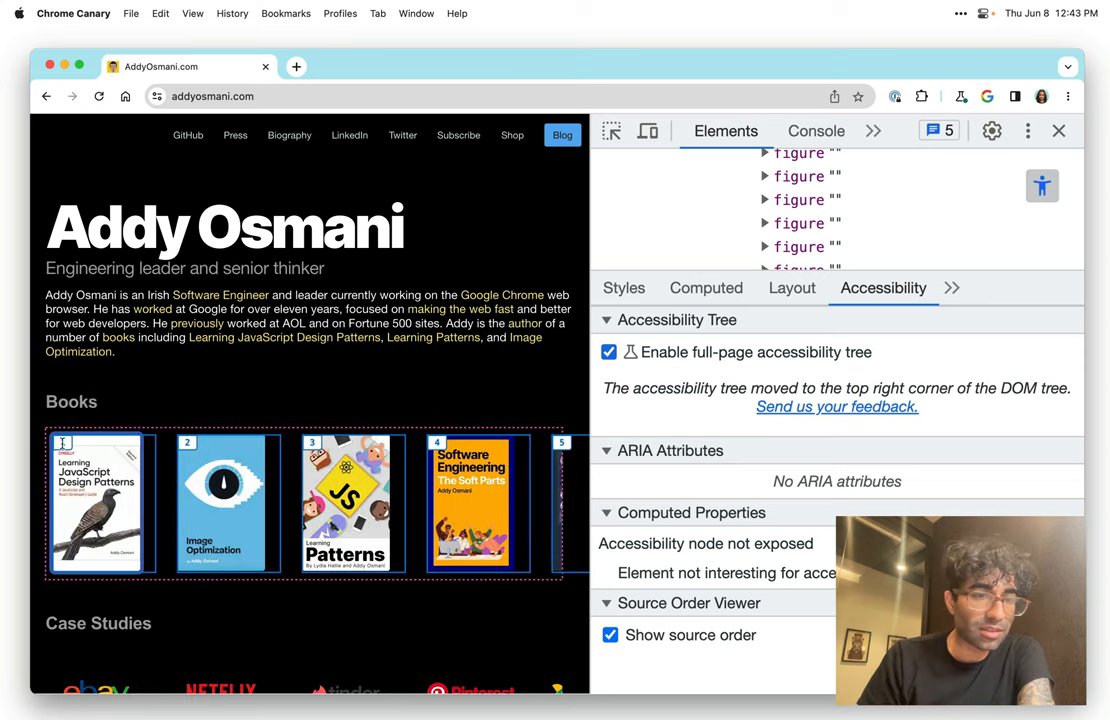
mouse_move(570, 472)
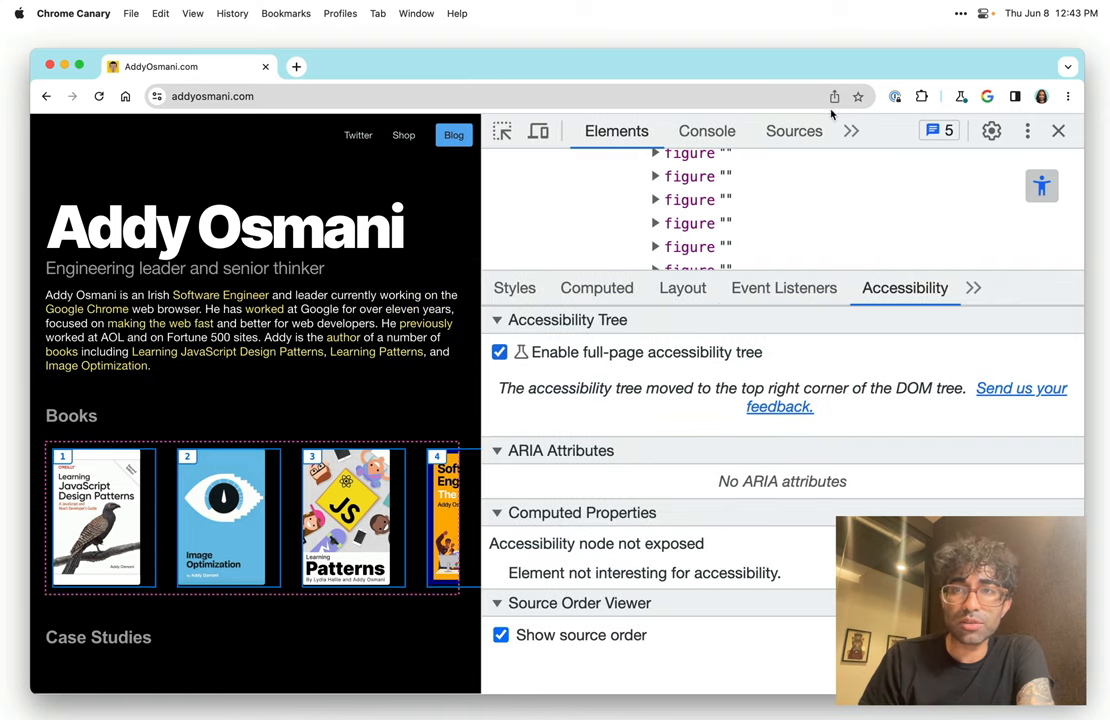
Run a Lighthouse page-load analysis, producing an accessibility score of 91.
left_click(804, 131)
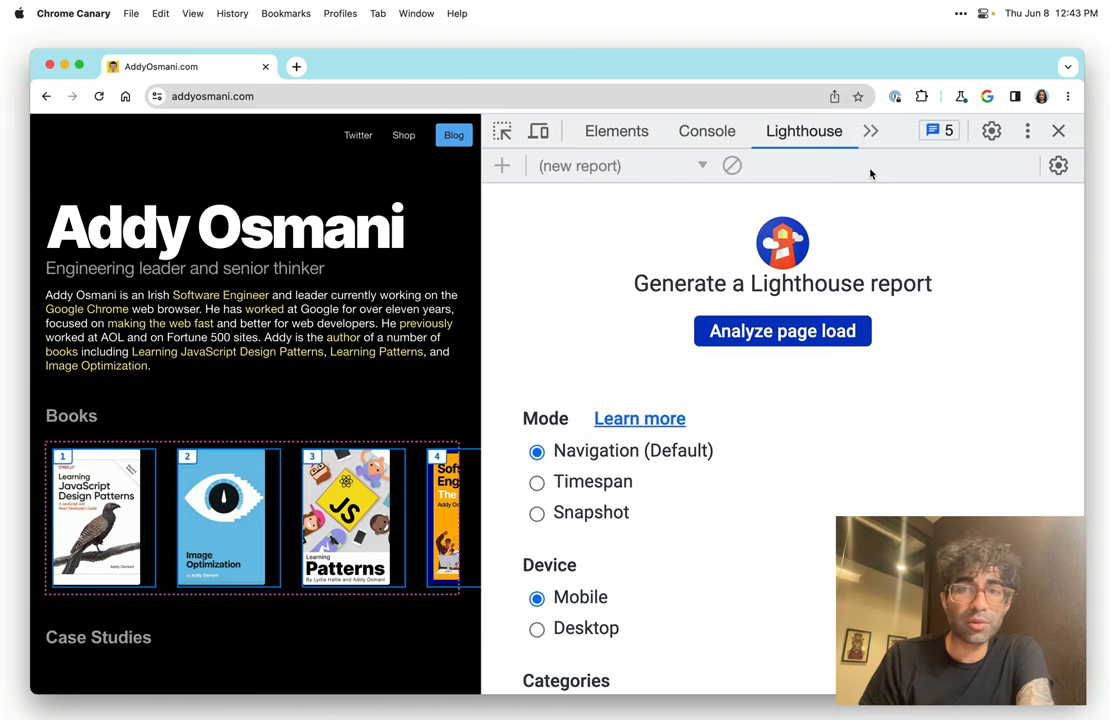
scroll("down", 3)
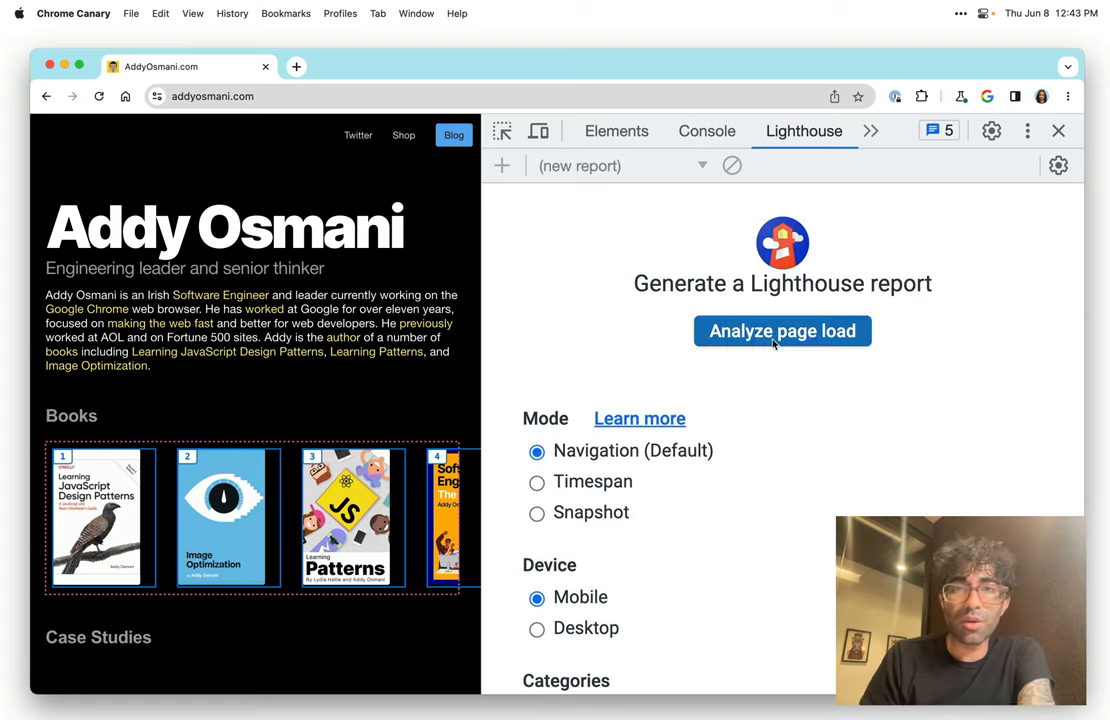
left_click(782, 331)
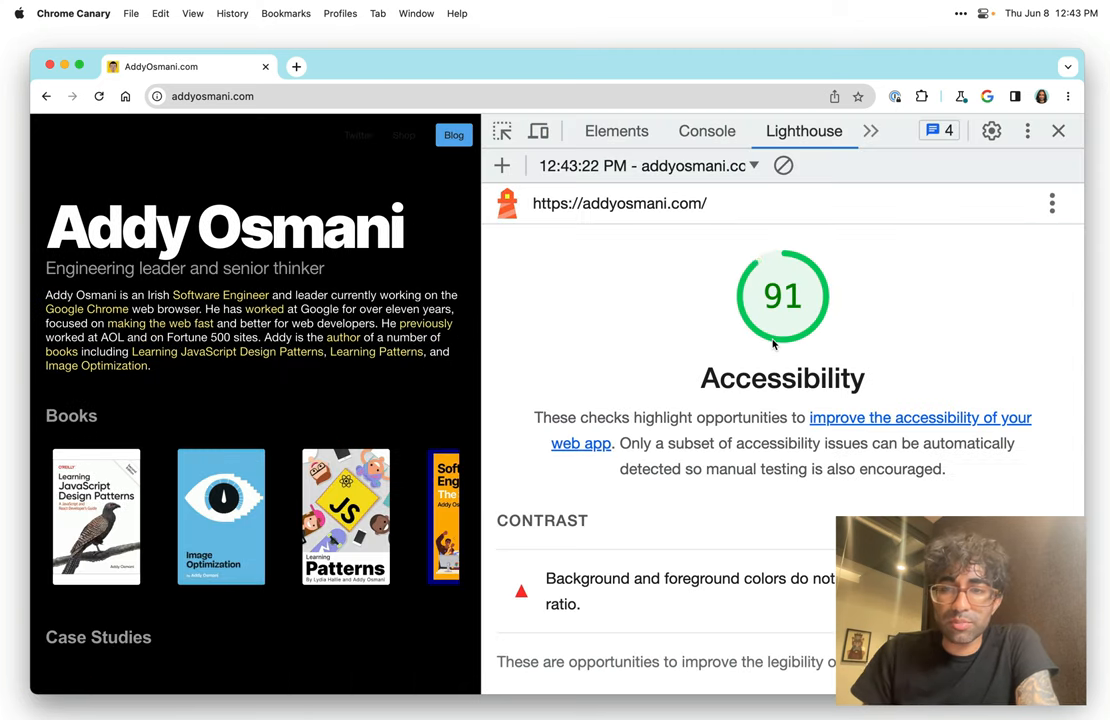
scroll("down", 3)
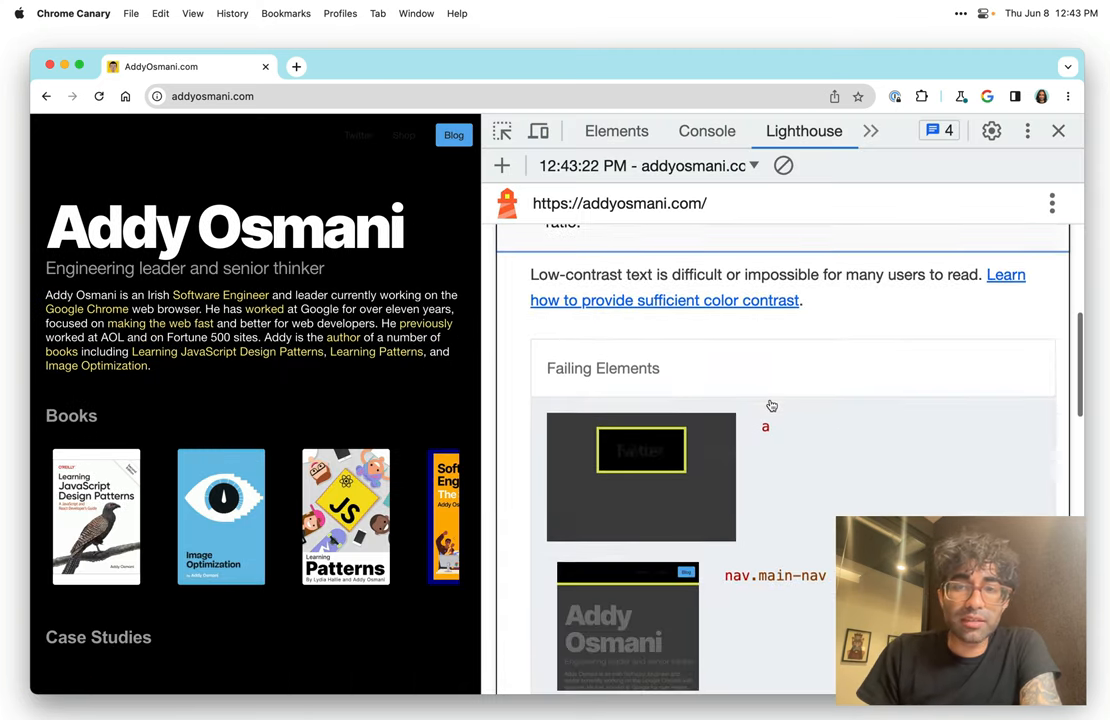
Scroll through the failing audits, including the Books heading order, then return to Elements.
scroll("down", 3)
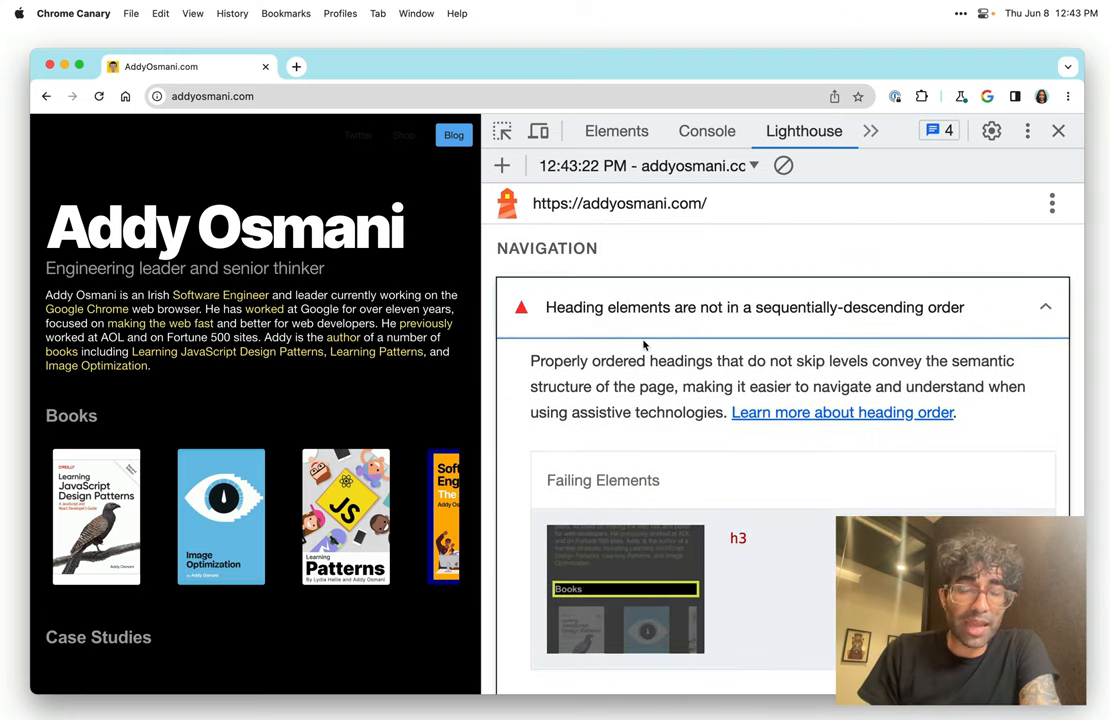
mouse_move(644, 524)
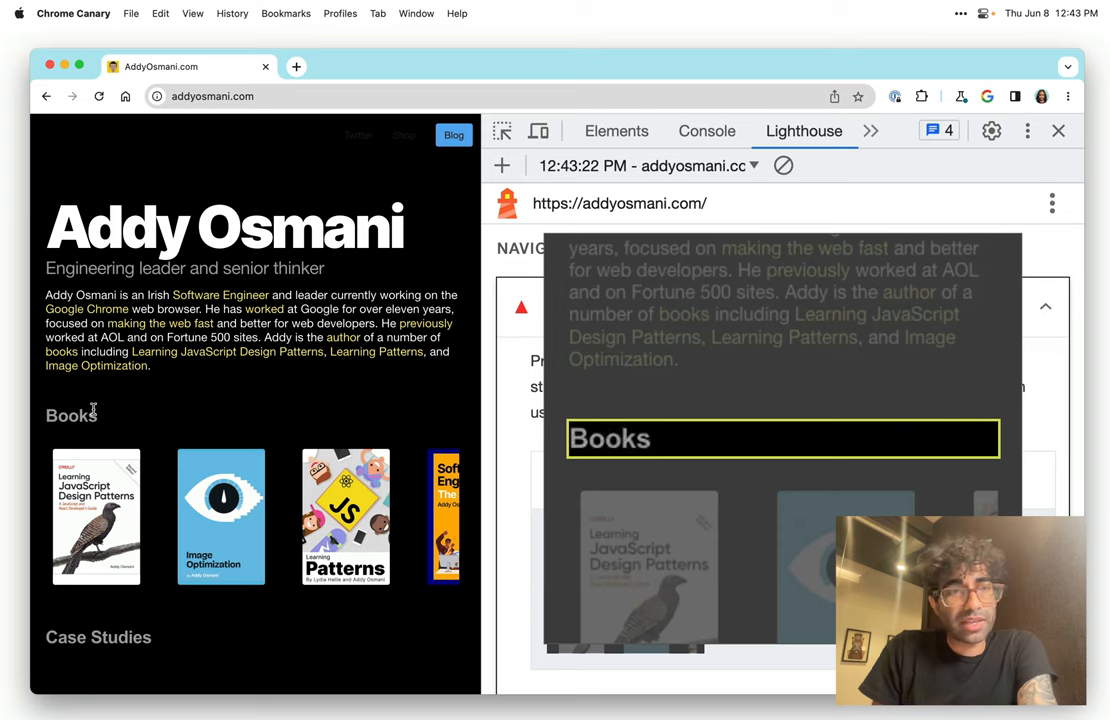
mouse_move(108, 415)
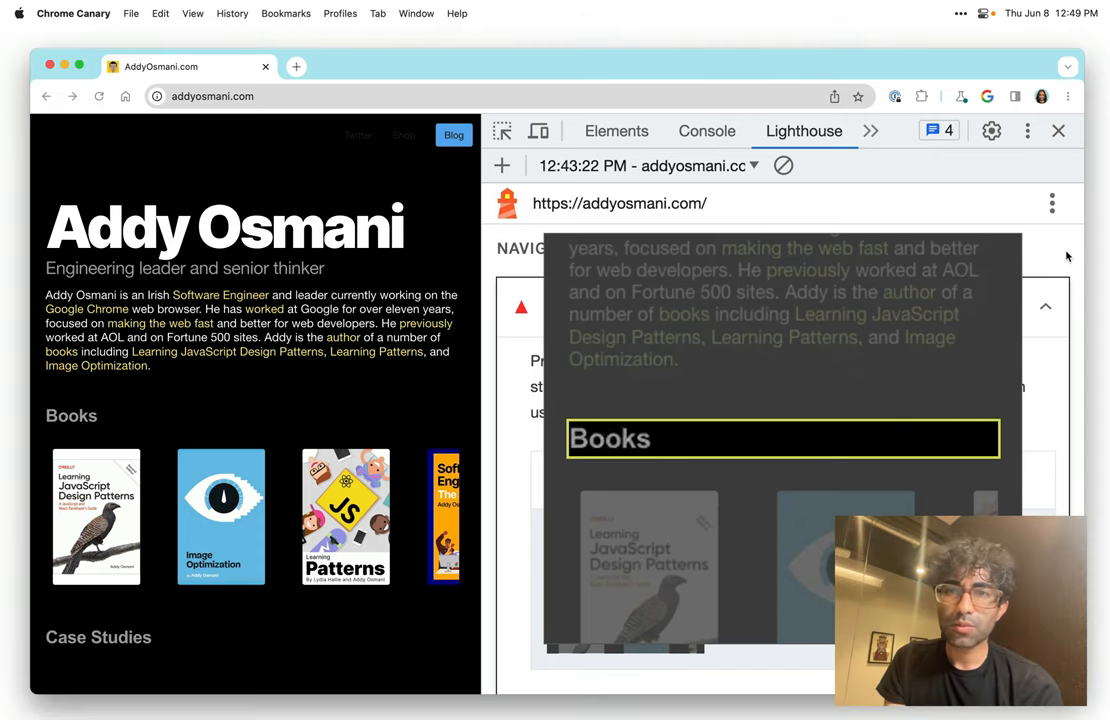
left_click(616, 131)
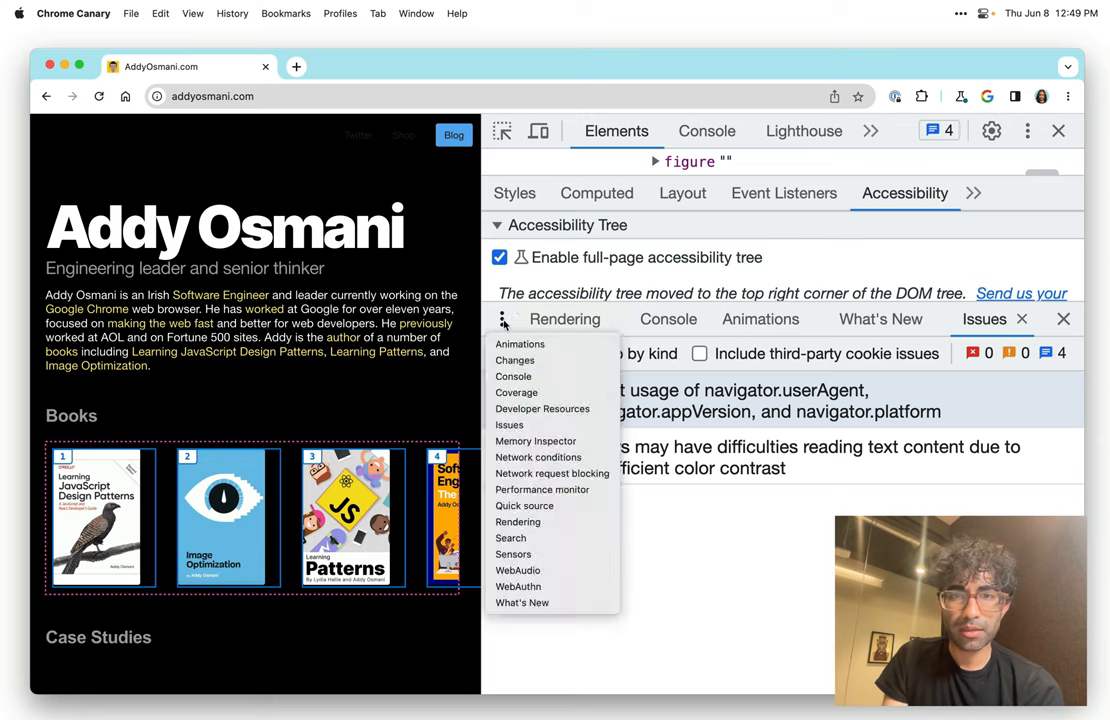
mouse_move(513, 376)
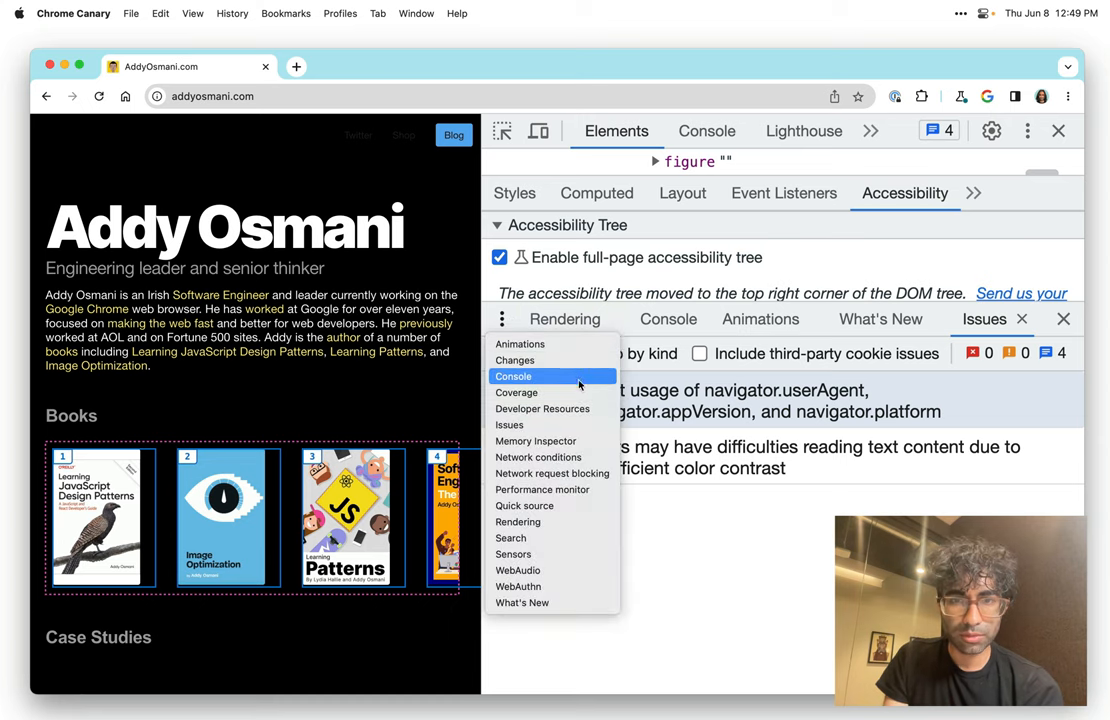
mouse_move(509, 425)
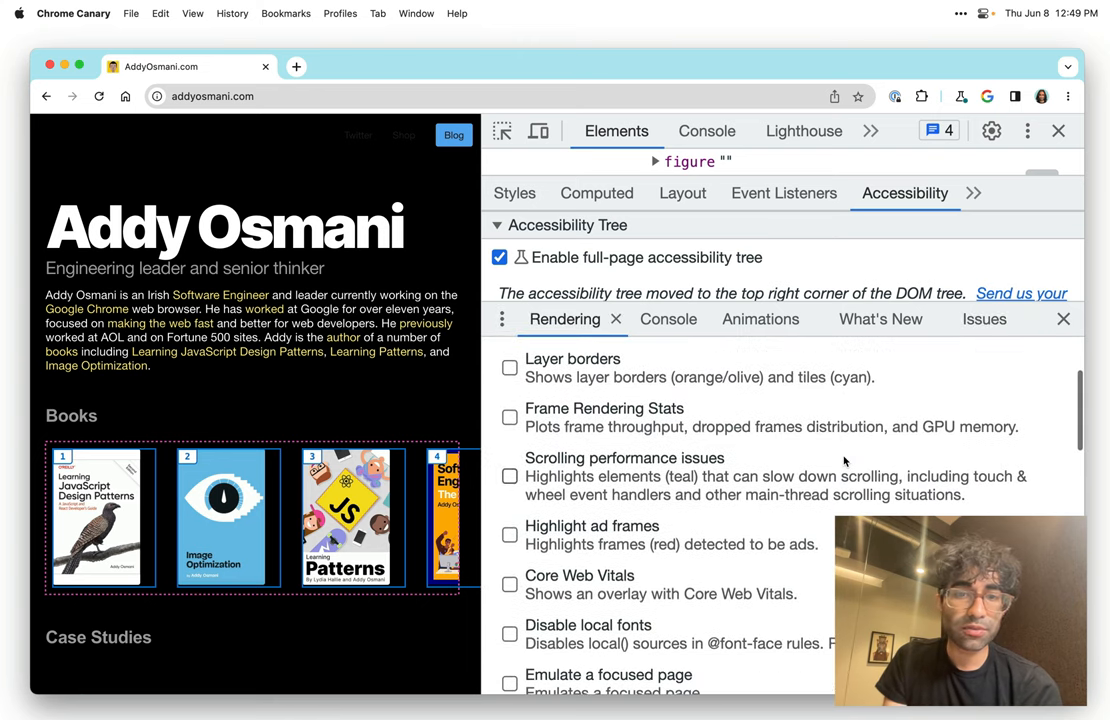
Scroll the Rendering tab down to the Emulate vision deficiencies setting and select it.
scroll("down", 3)
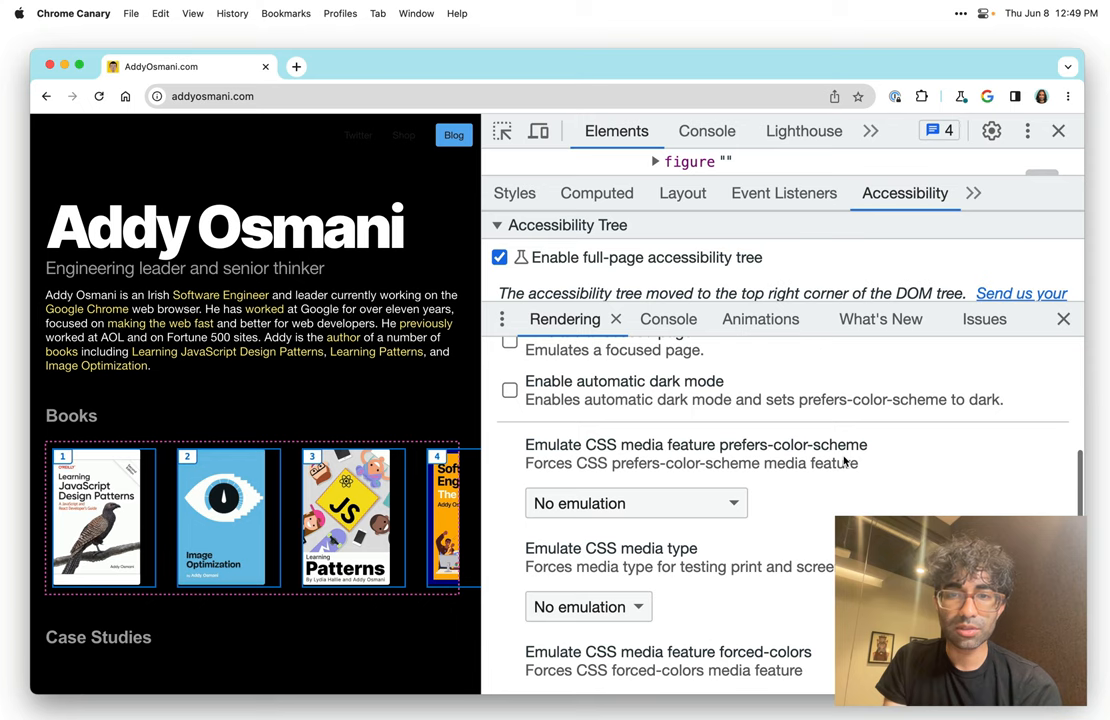
scroll("down", 3)
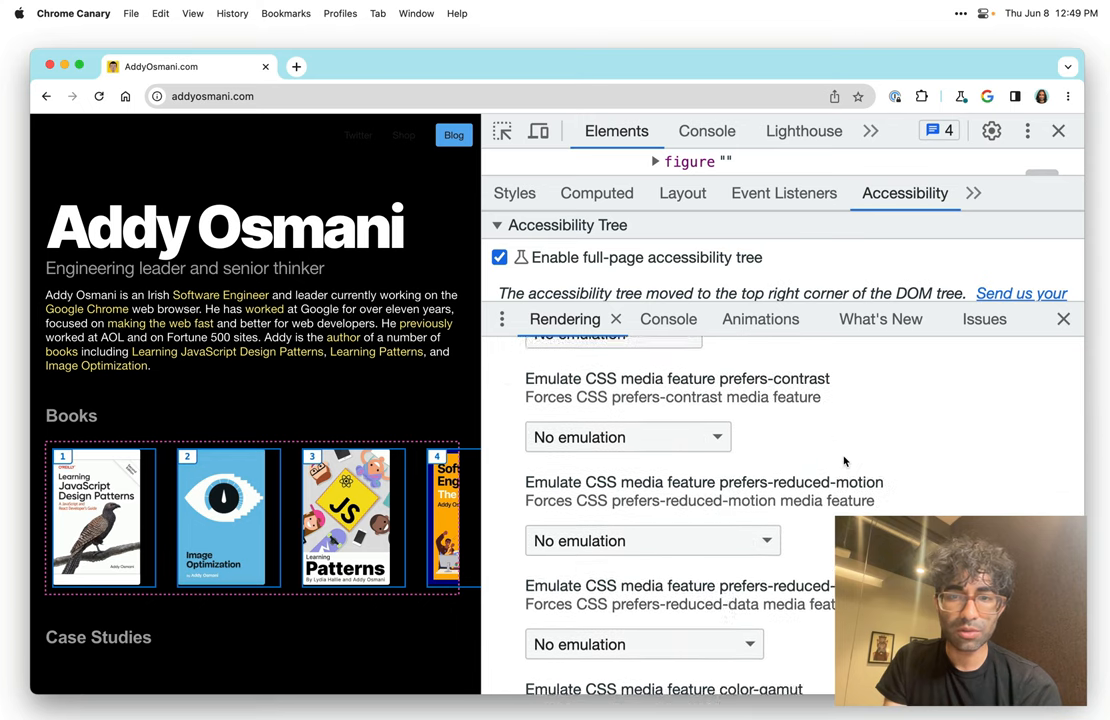
scroll("down", 3)
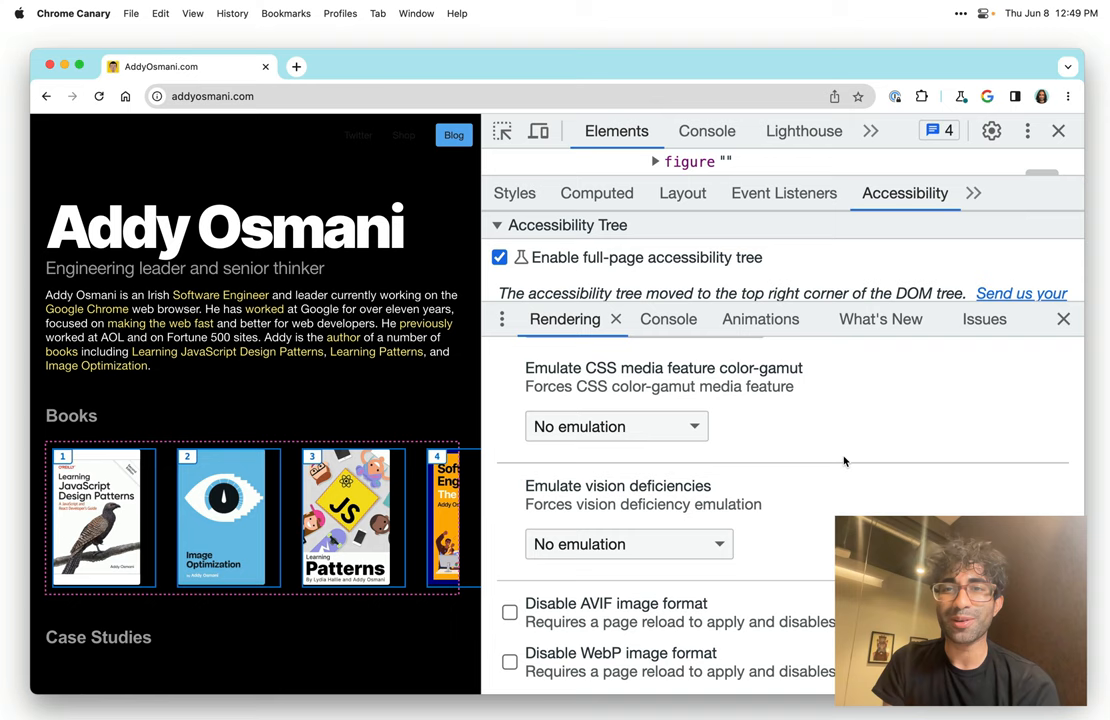
left_click(628, 544)
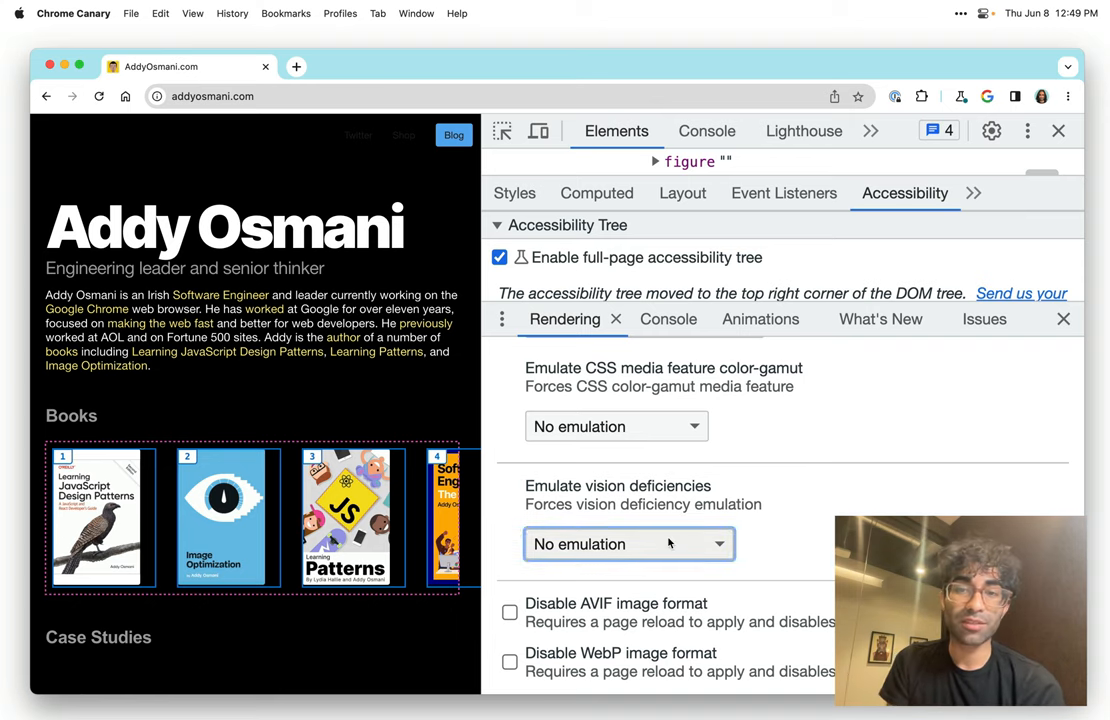
Preview the page with Blurred vision, then Reduced contrast emulation.
left_click(628, 544)
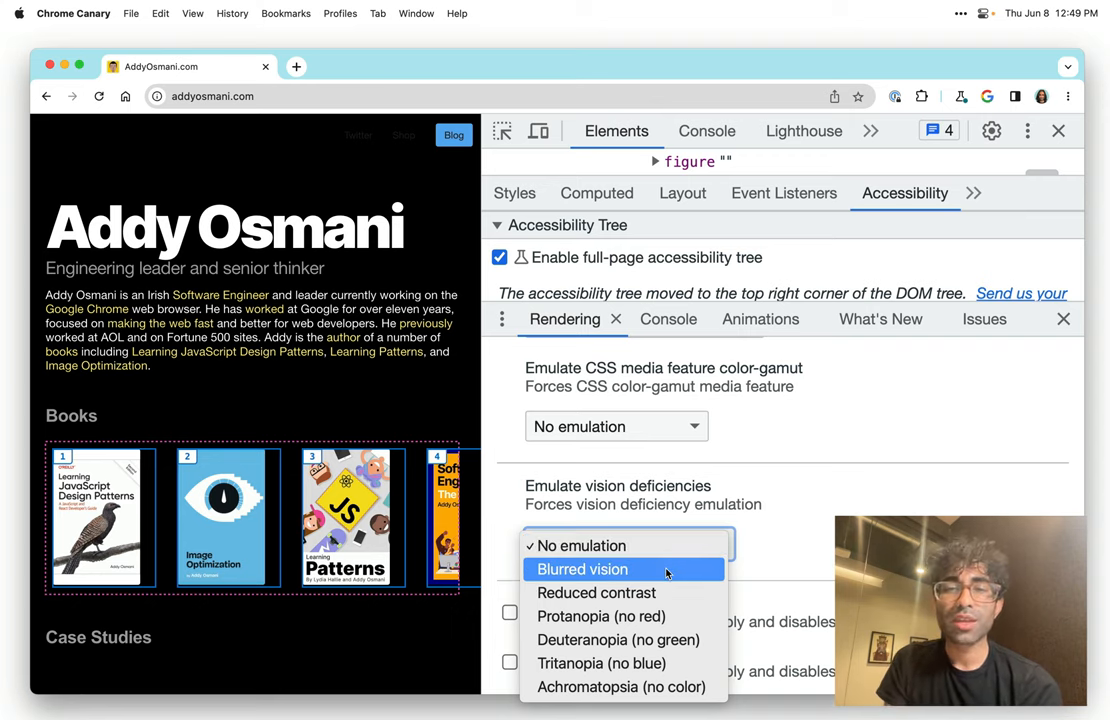
left_click(582, 569)
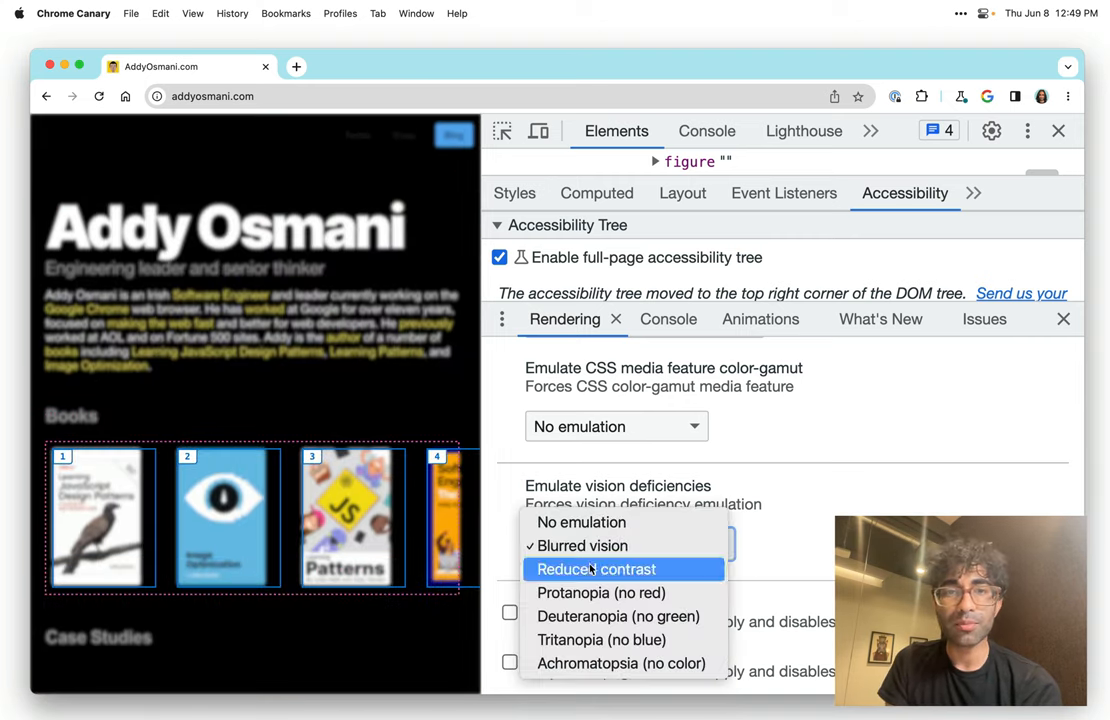
left_click(594, 569)
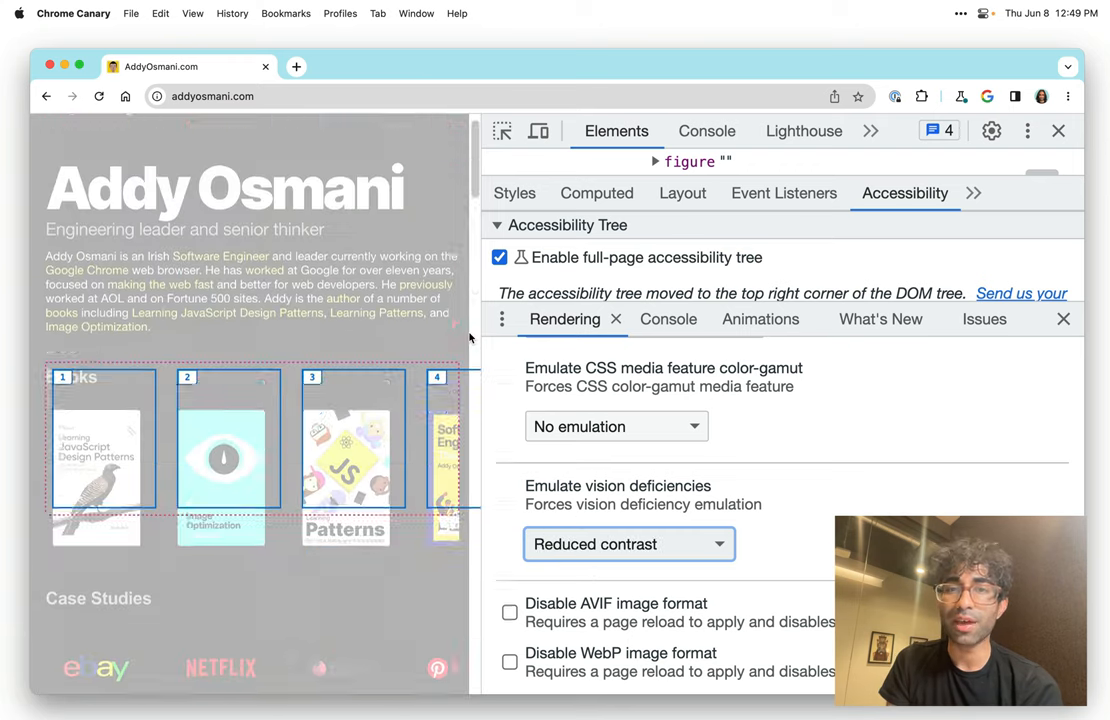
Switch the vision deficiency emulation to Protanopia (no red).
left_click(628, 544)
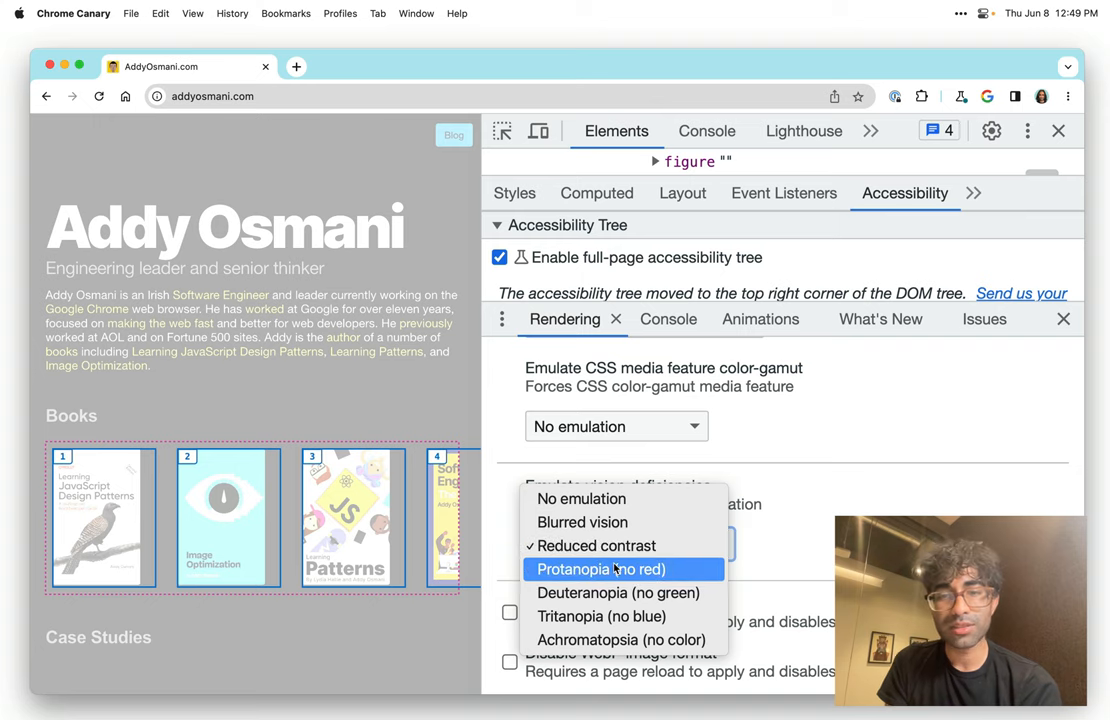
mouse_move(688, 572)
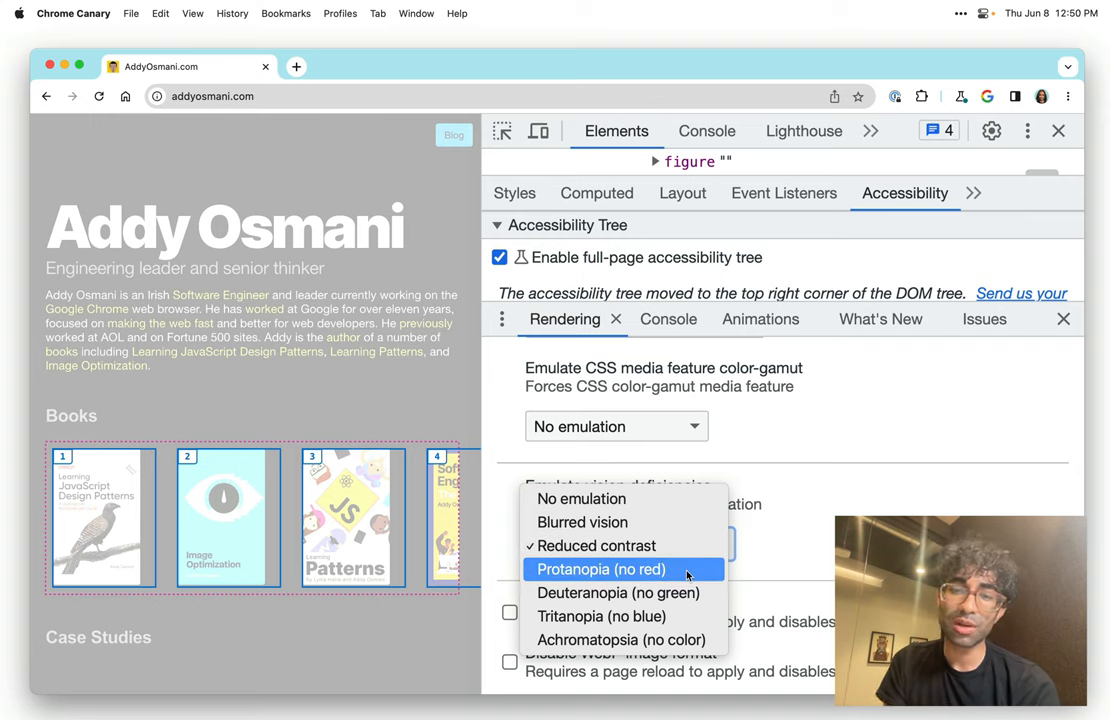
left_click(595, 546)
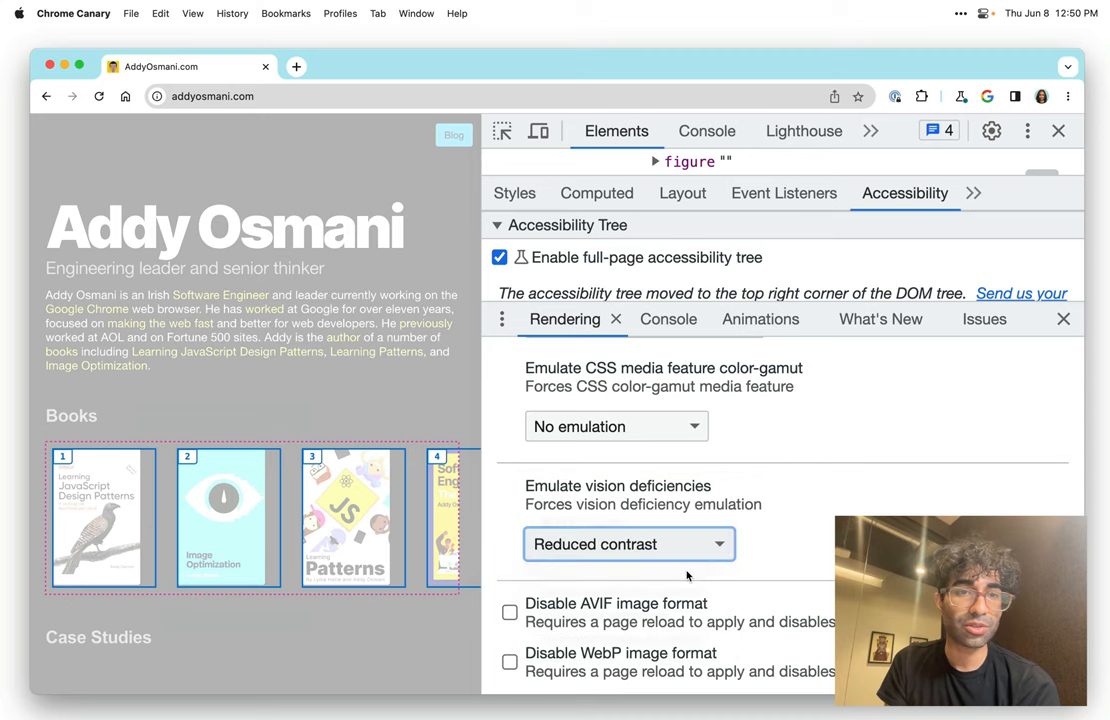
left_click(628, 544)
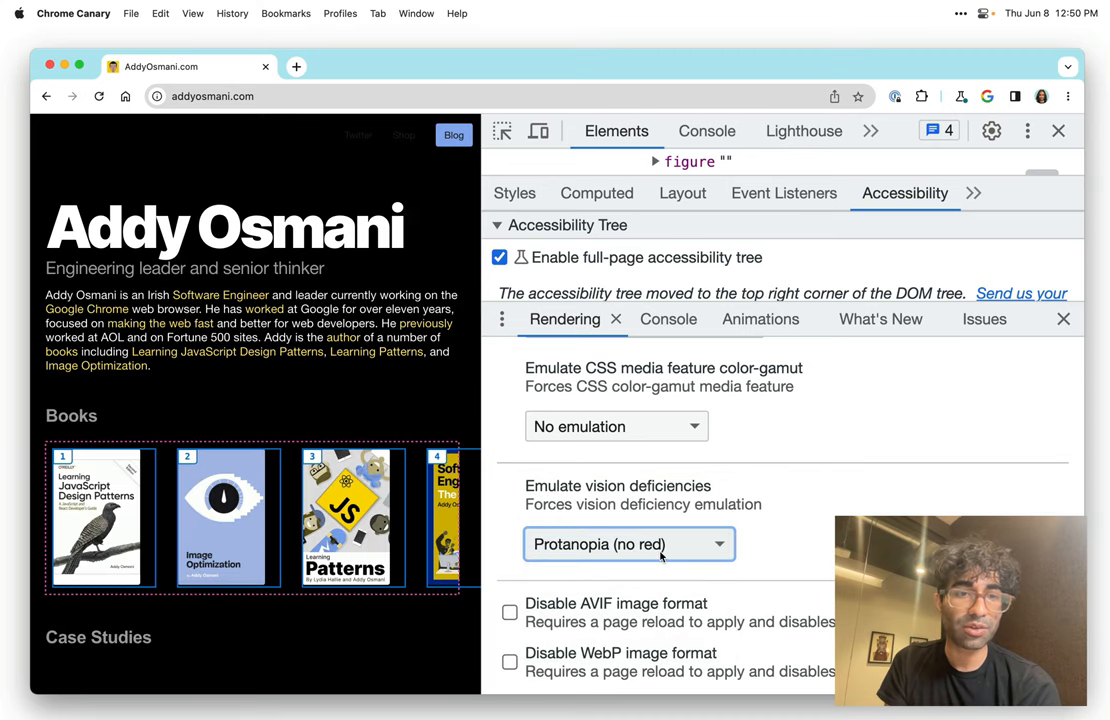
Apply Tritanopia (no blue), then Achromatopsia (no color), and scroll the grayscale page.
left_click(629, 544)
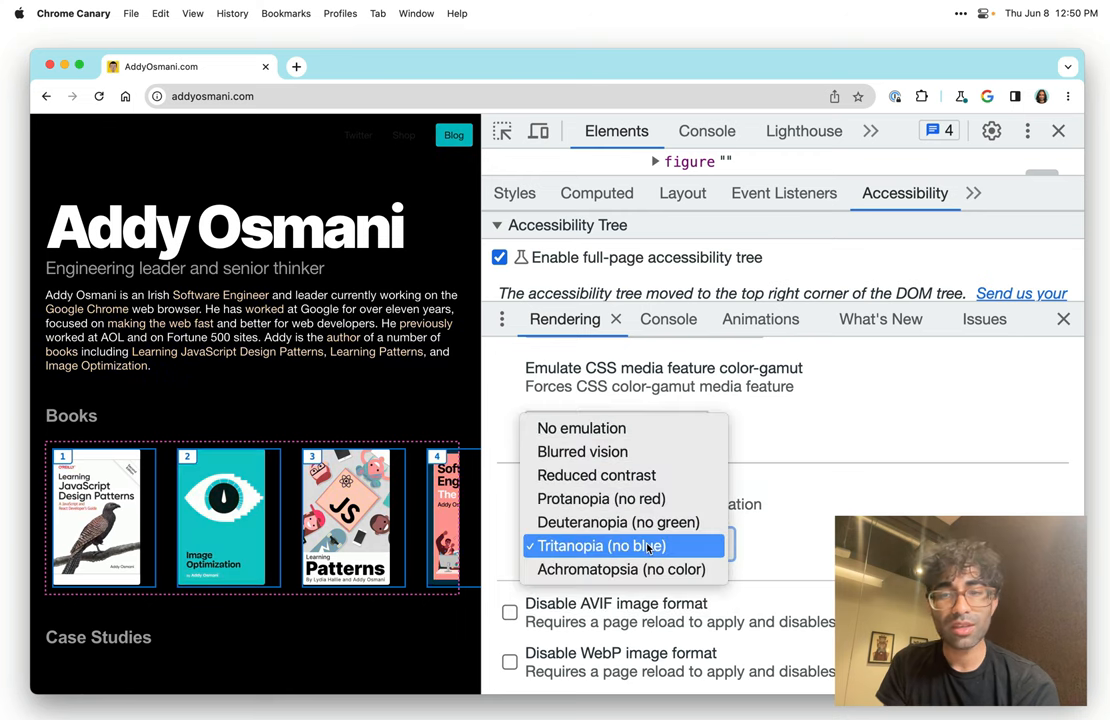
mouse_move(623, 569)
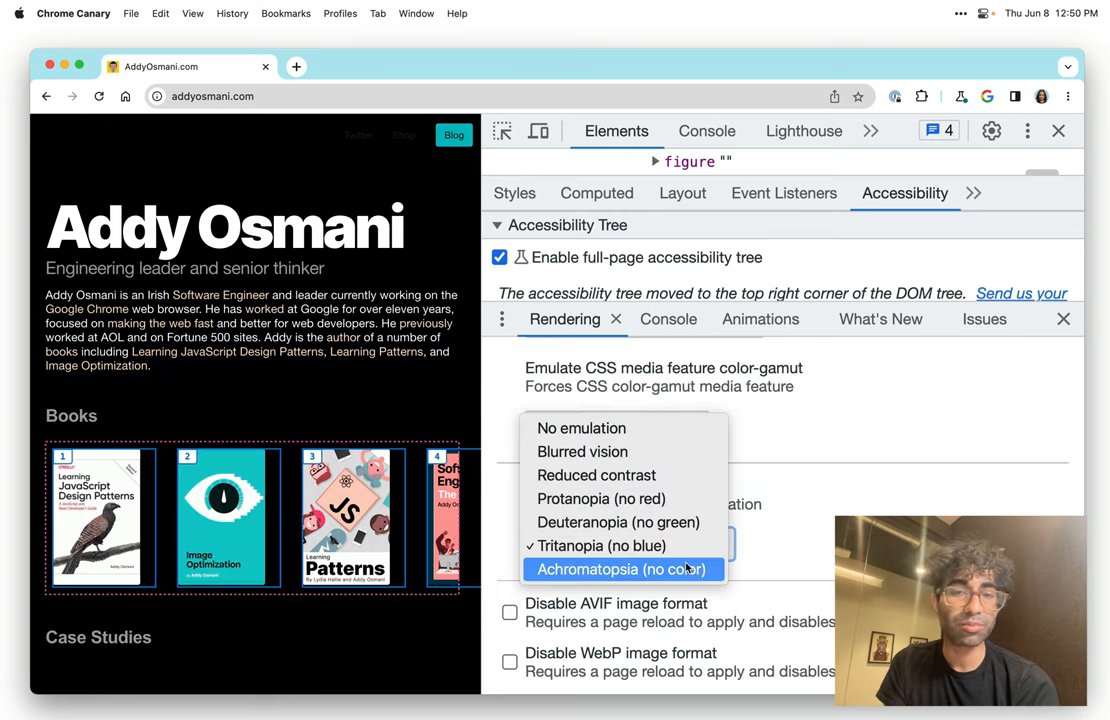
left_click(622, 569)
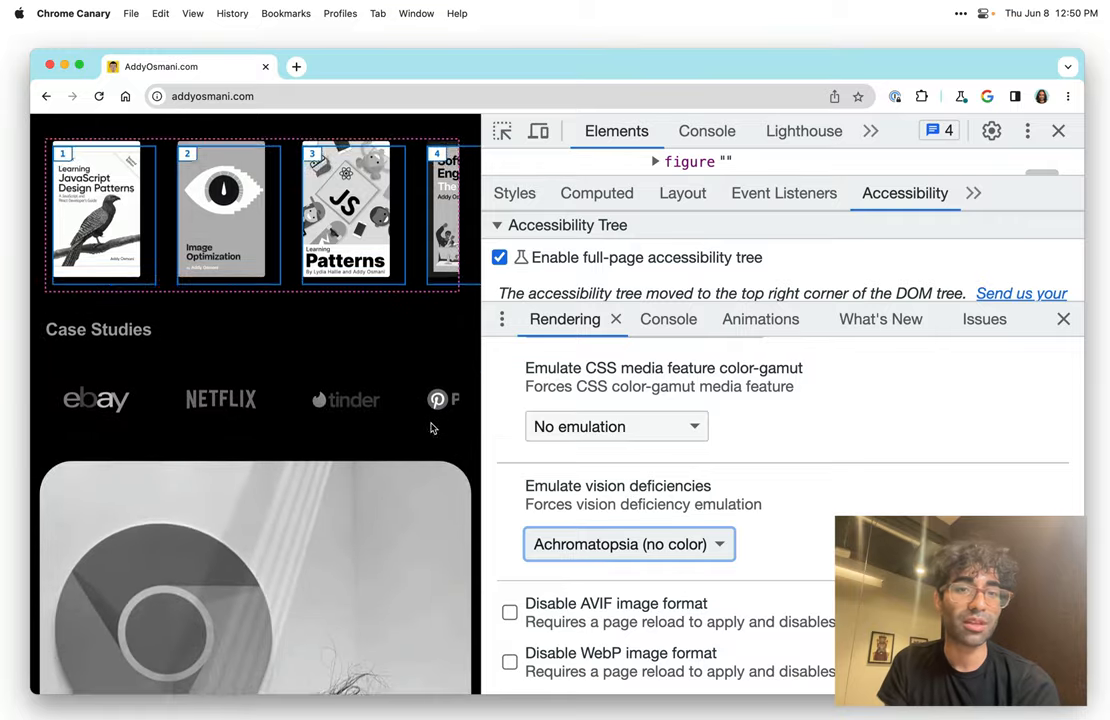
scroll("down", 3)
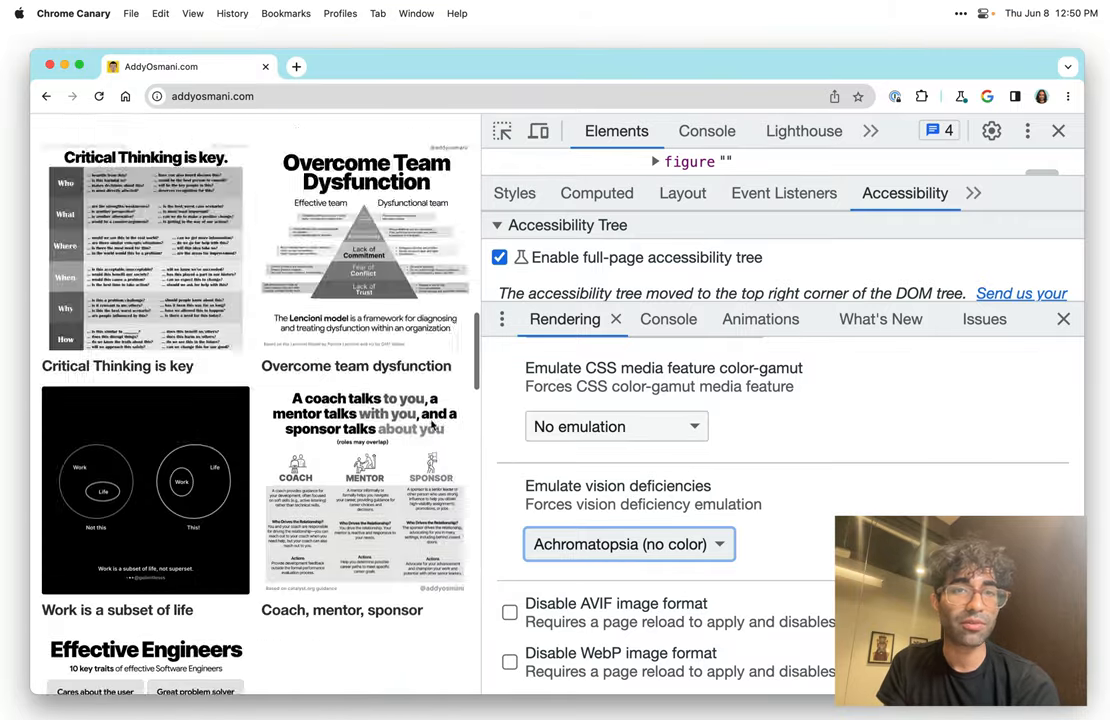
left_click(628, 544)
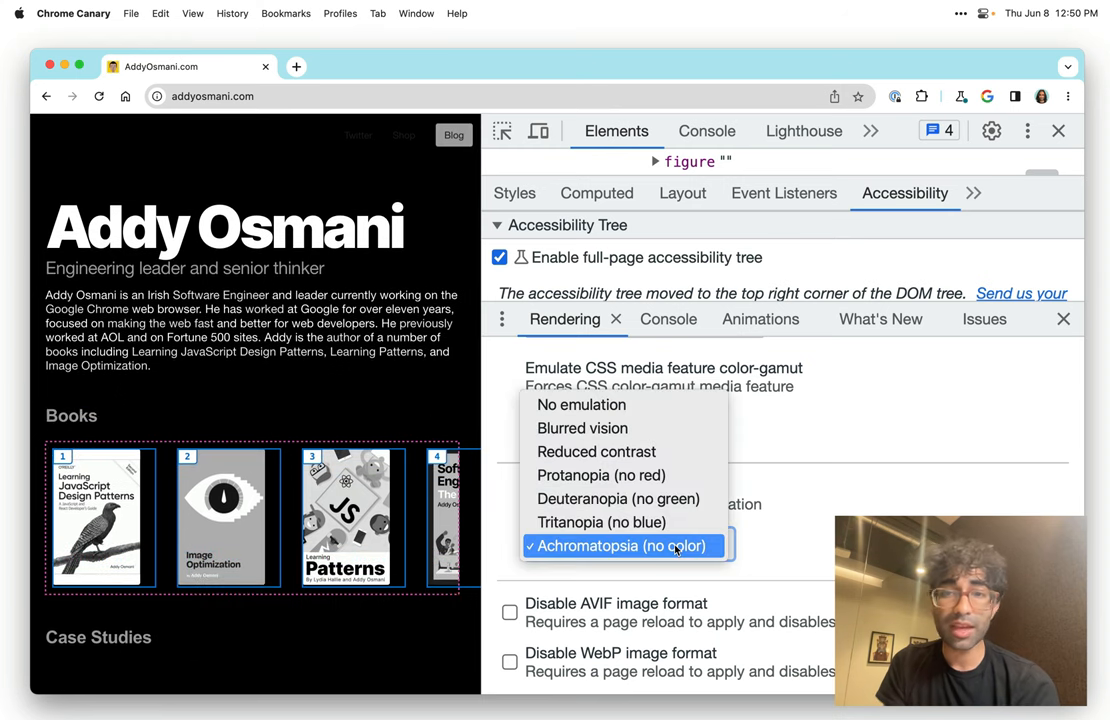
Reset vision deficiency emulation to No emulation and close the Rendering drawer.
left_click(581, 405)
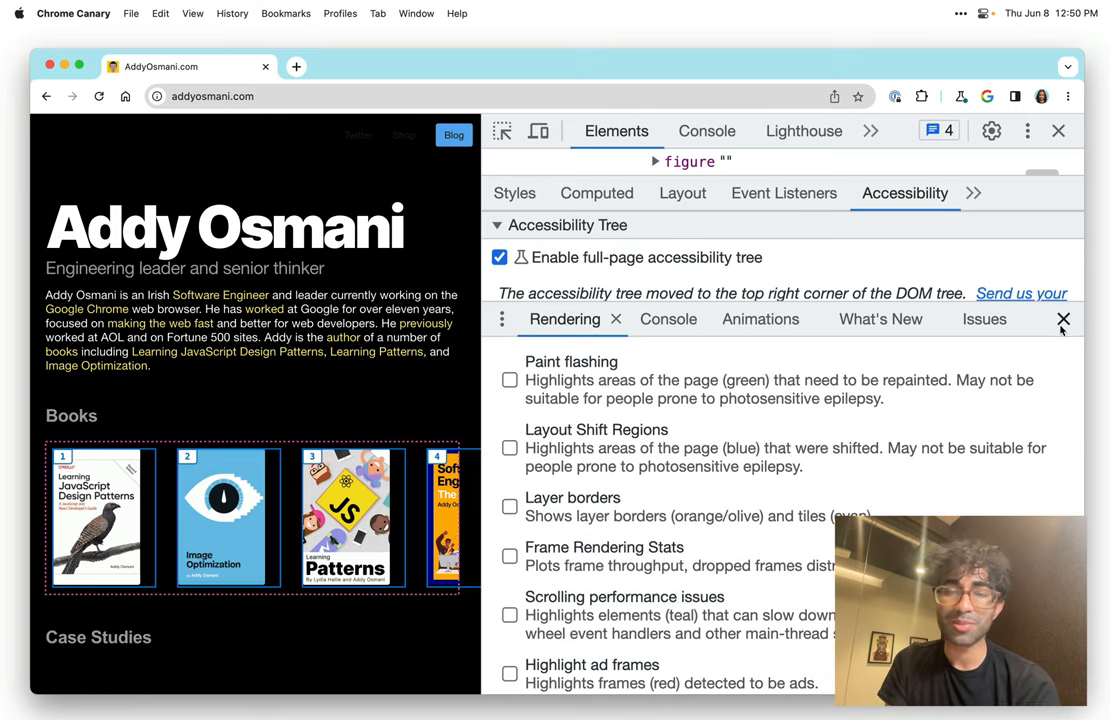
left_click(1061, 319)
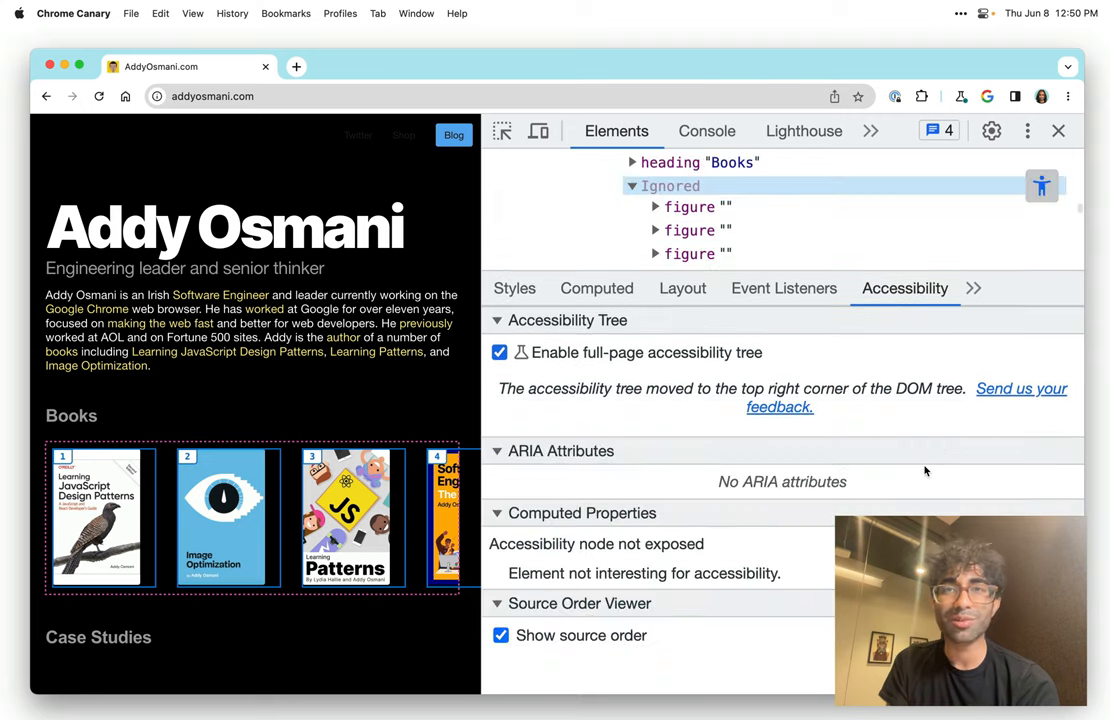